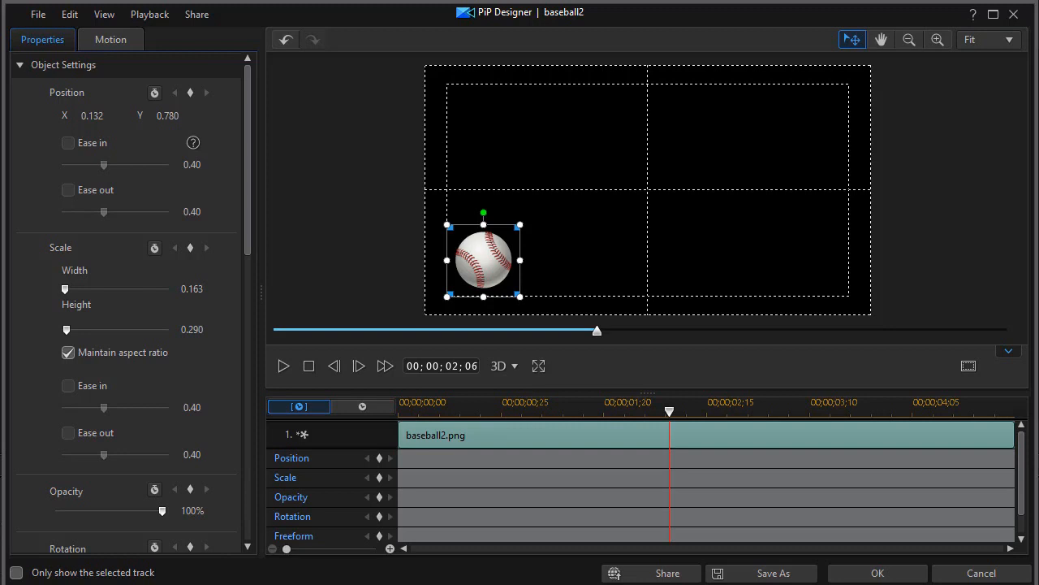
mouse_move(419, 463)
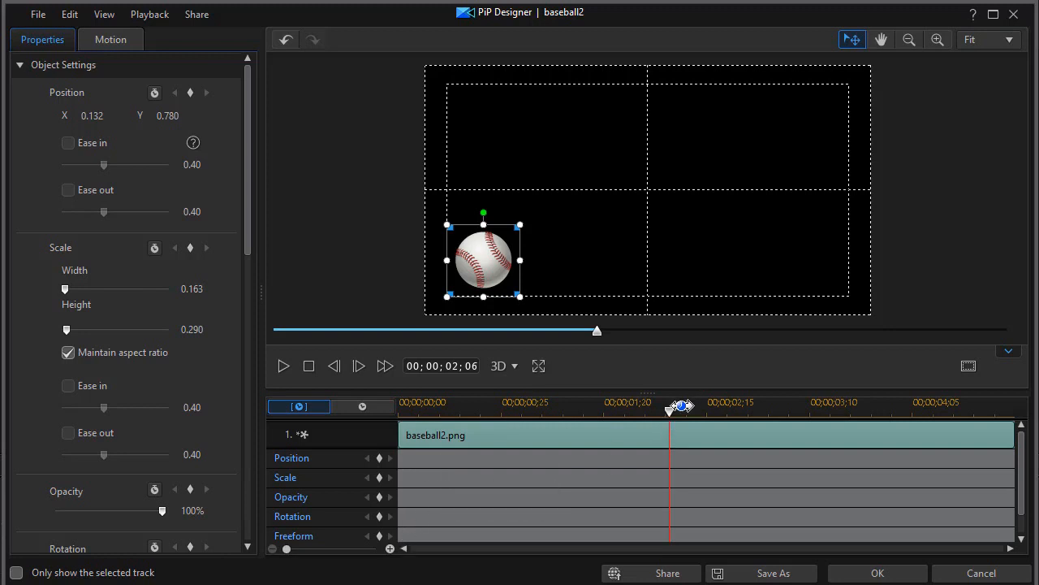
Move the baseball to the upper right at 00:00:01:27 as a new position keyframe, then rewind
left_click_drag(682, 406, 679, 406)
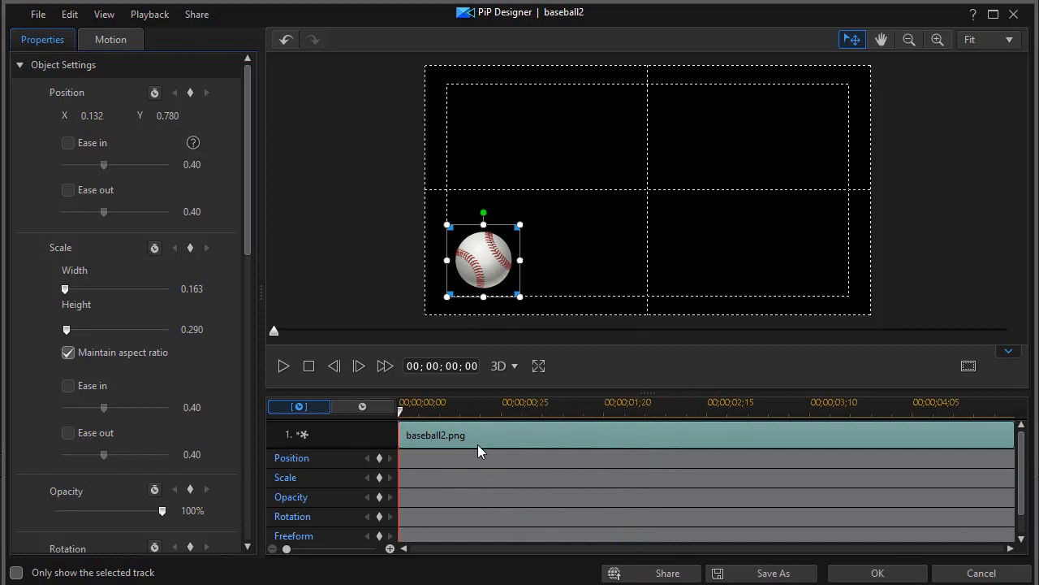
mouse_move(377, 463)
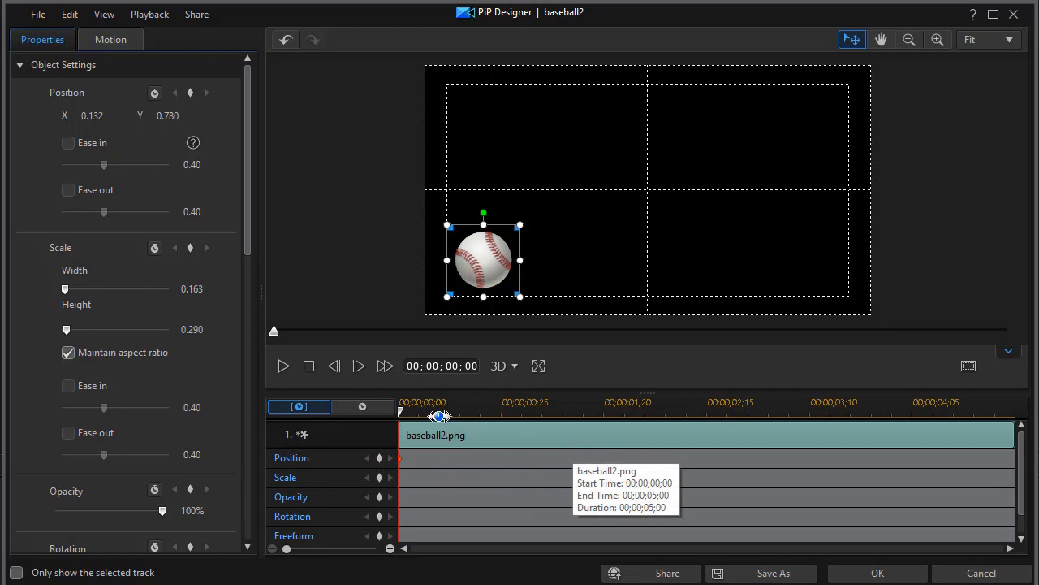
left_click_drag(442, 415, 533, 416)
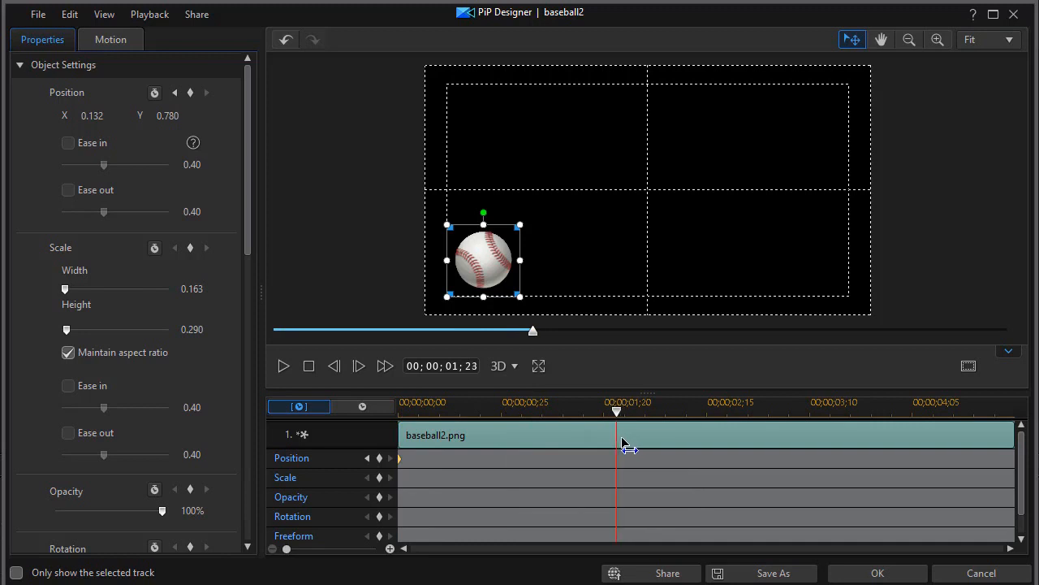
left_click_drag(615, 409, 634, 409)
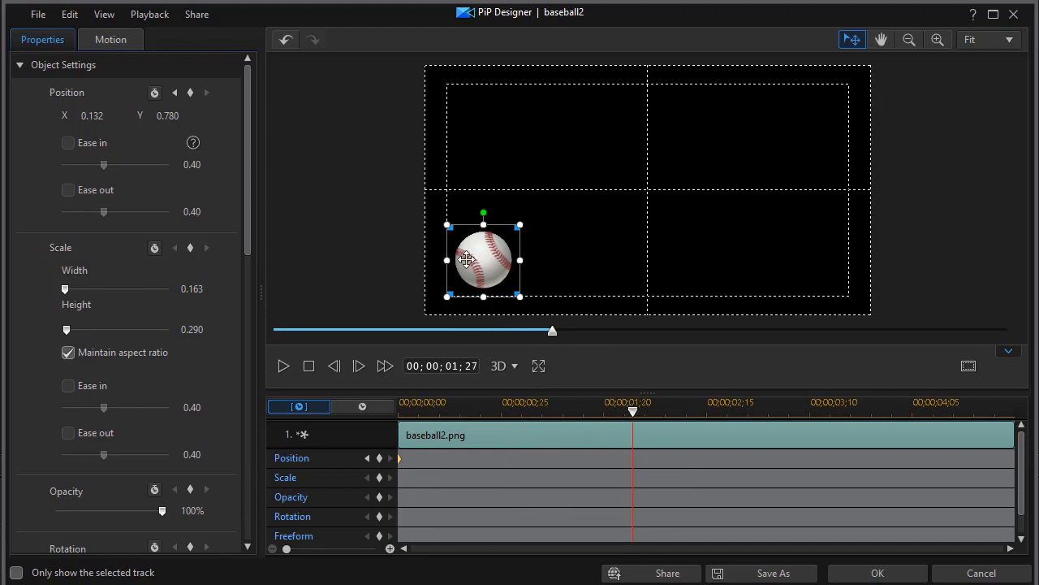
left_click_drag(484, 258, 750, 137)
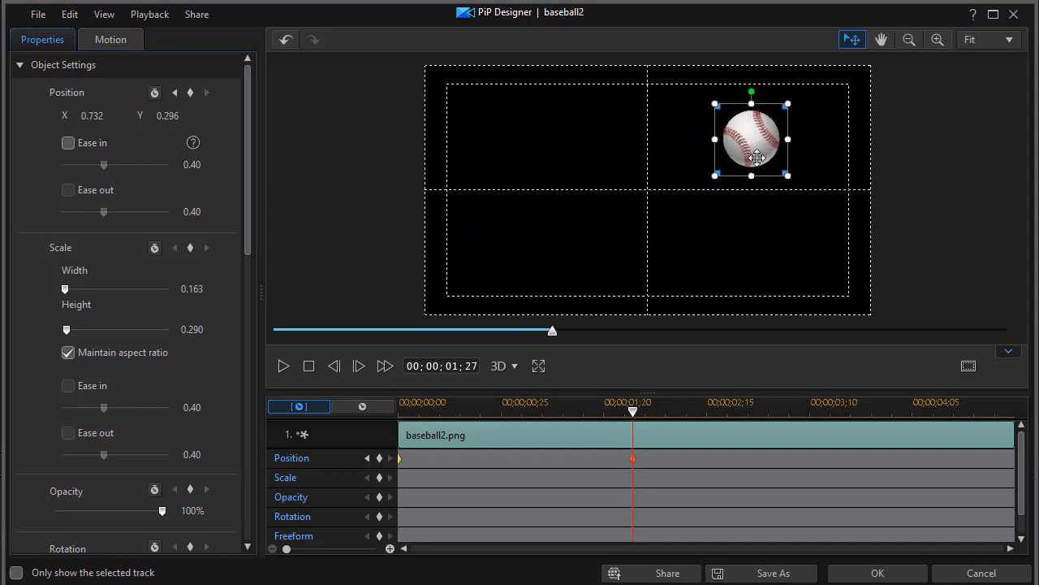
mouse_move(633, 465)
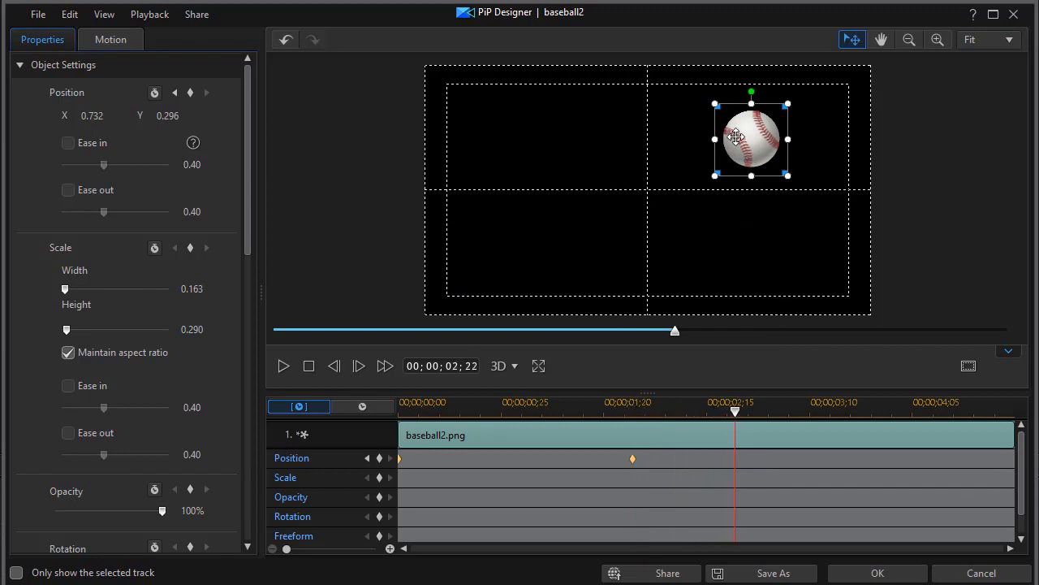
left_click_drag(751, 136, 695, 137)
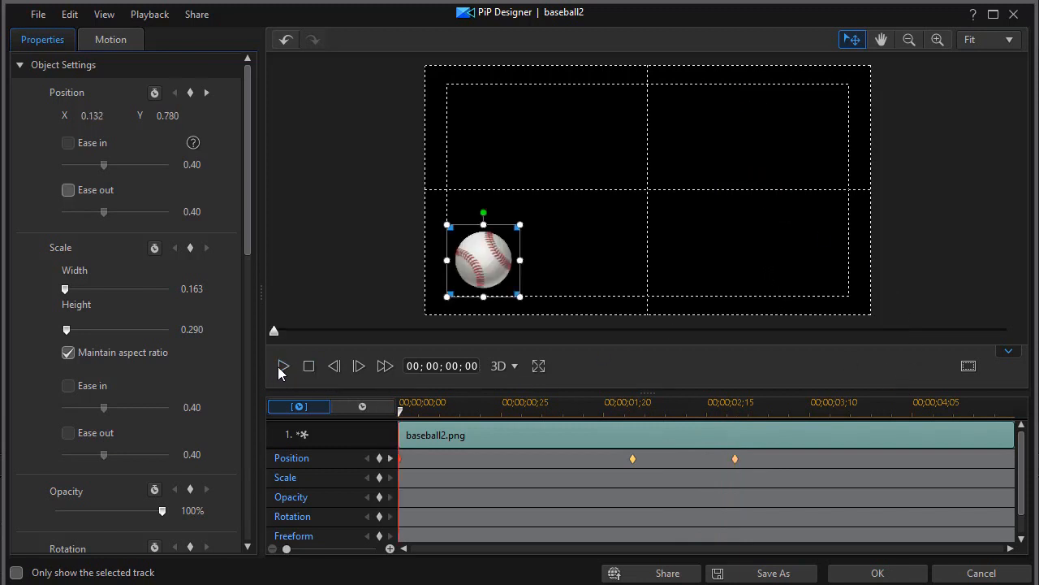
Play the baseball animation through and return to the start
left_click(283, 365)
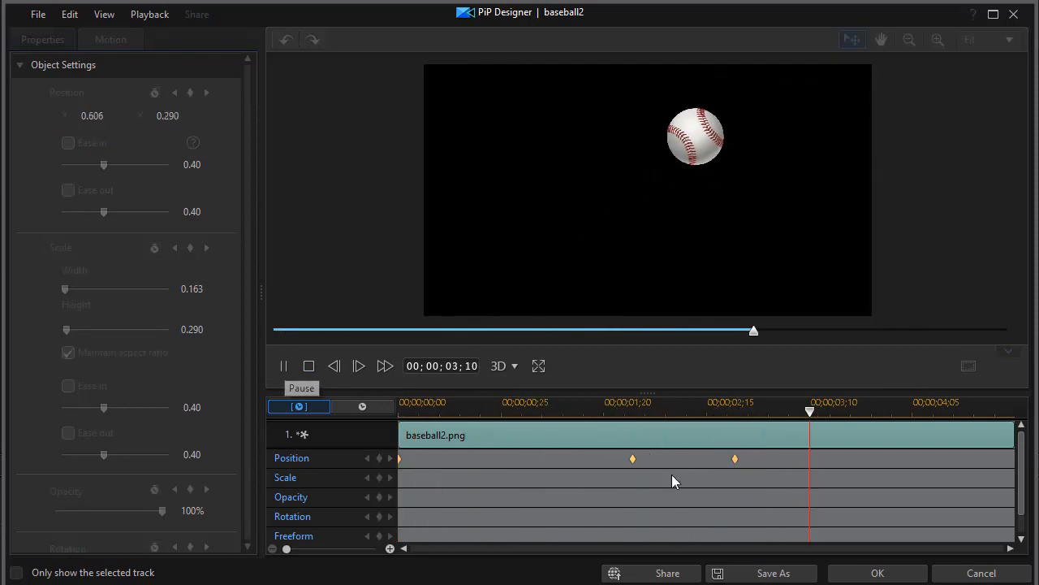
left_click(283, 365)
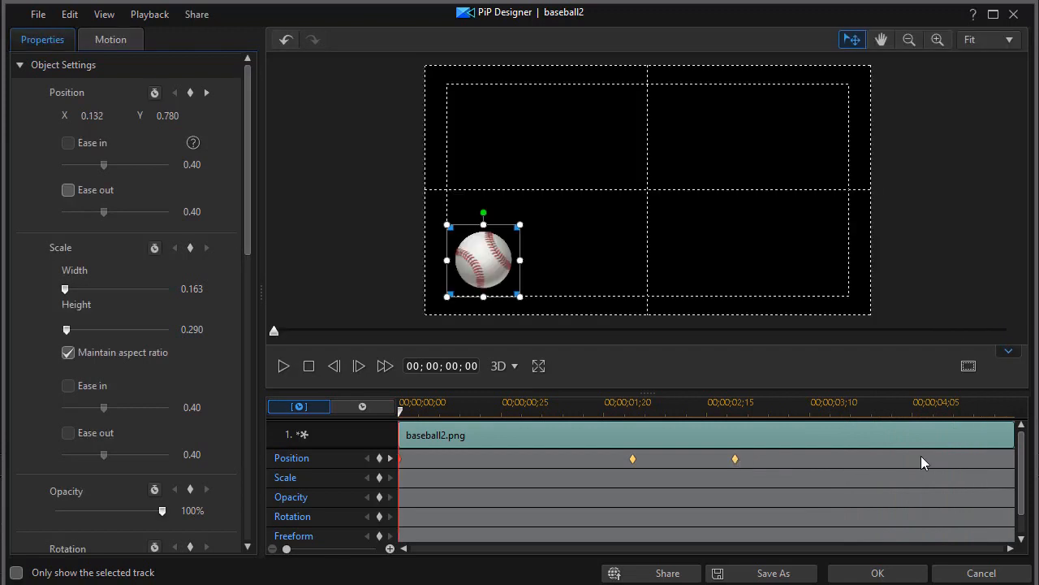
mouse_move(592, 494)
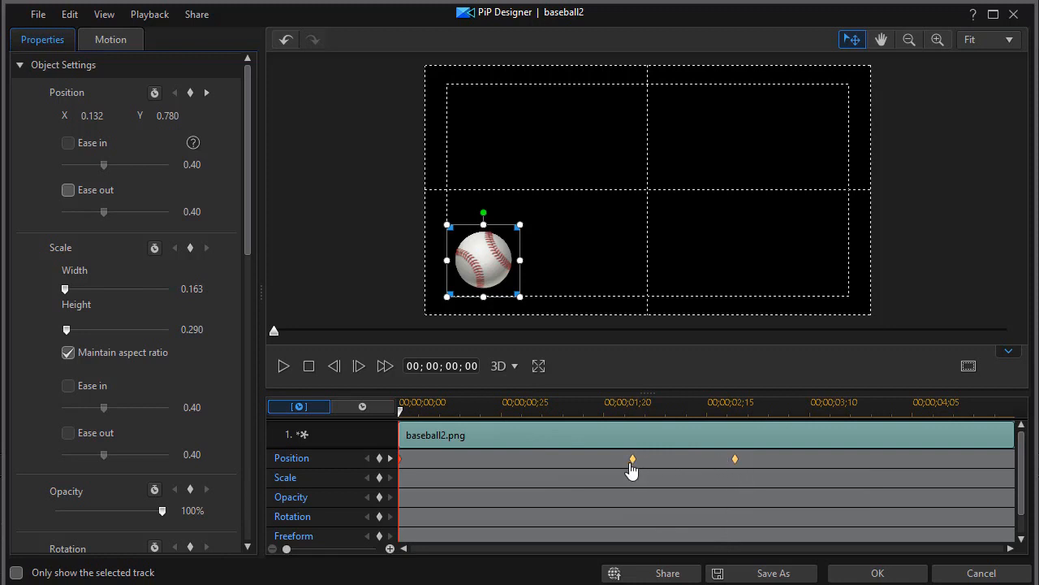
mouse_move(734, 464)
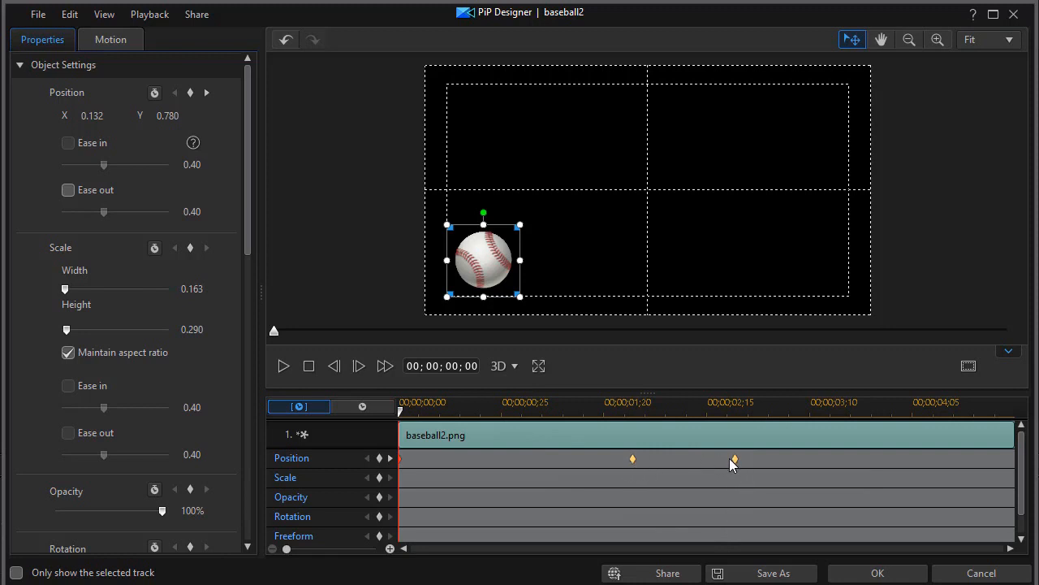
mouse_move(632, 465)
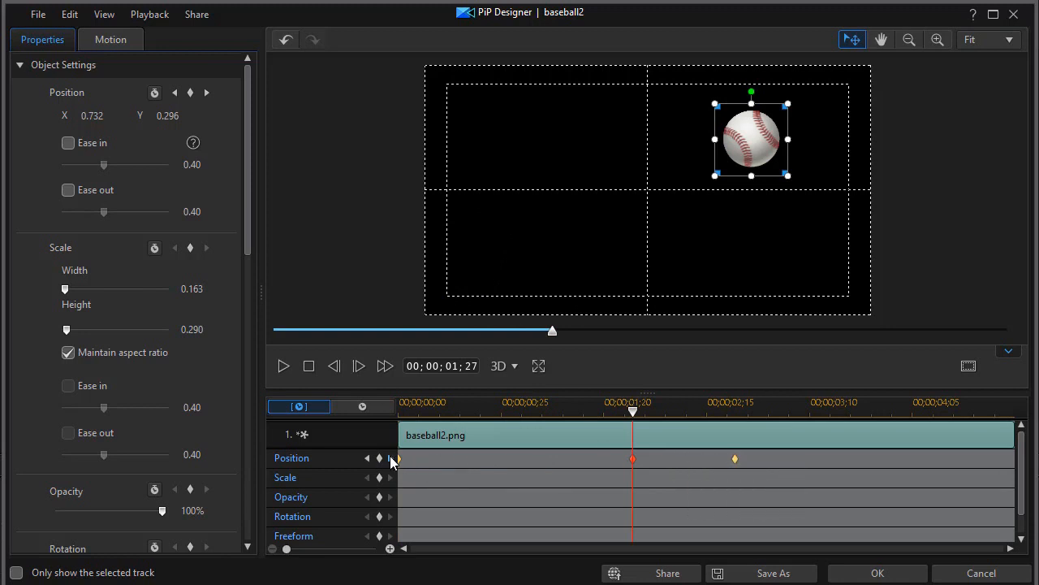
Jump to the 00:00:02:22 position keyframe with the ball near top centre
left_click(734, 409)
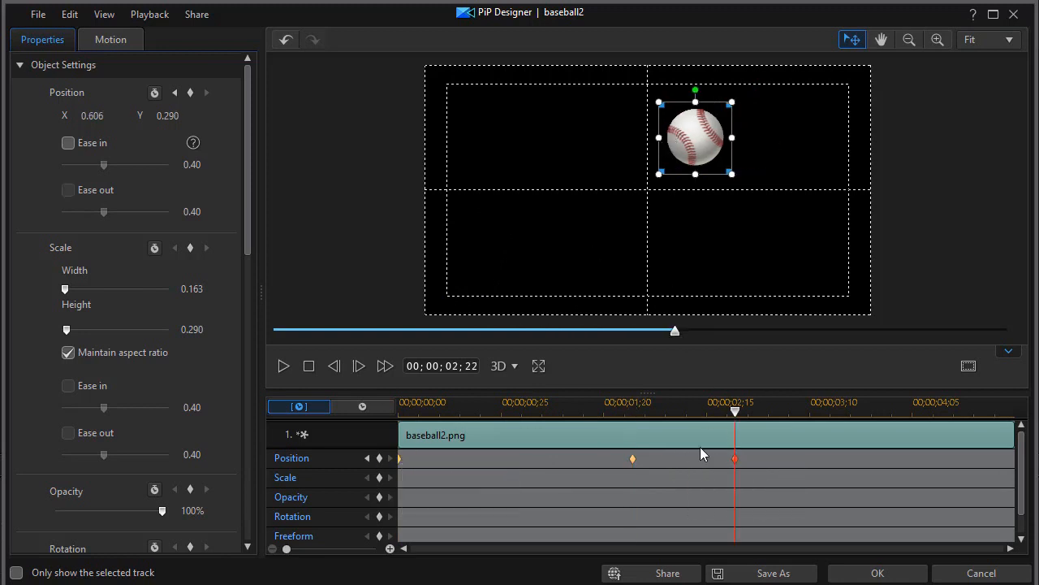
mouse_move(640, 461)
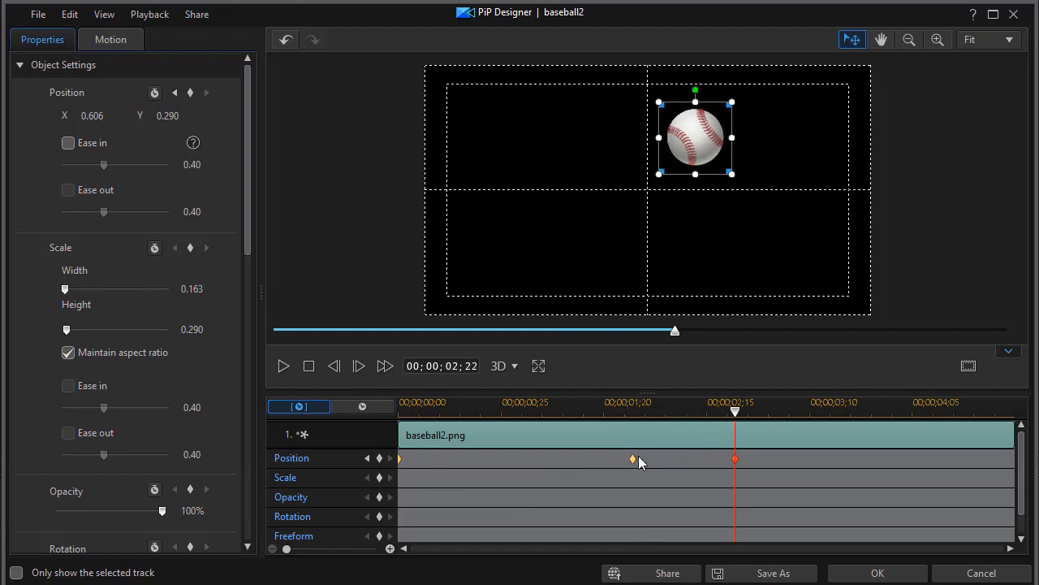
mouse_move(706, 463)
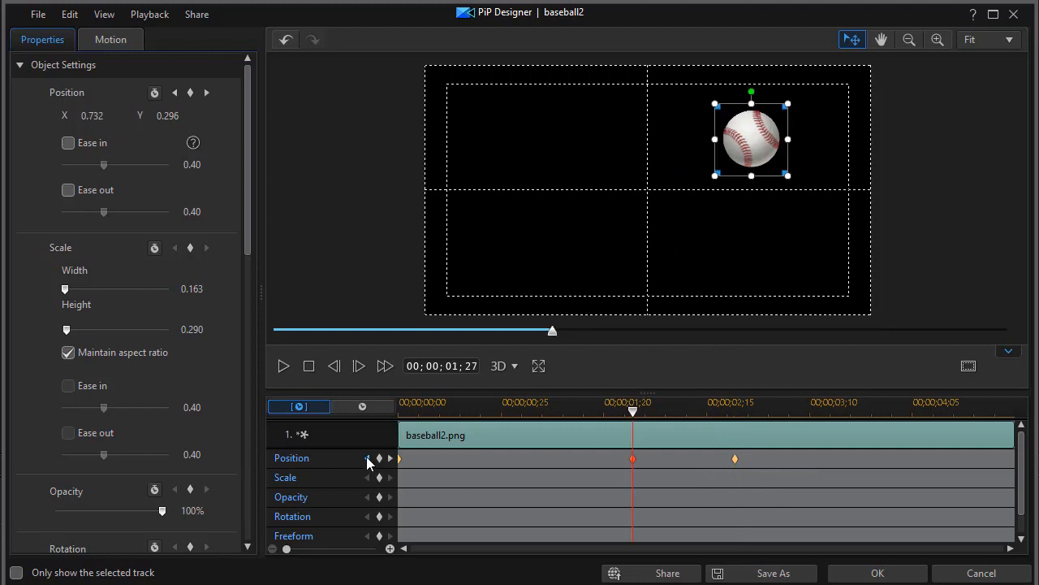
mouse_move(848, 503)
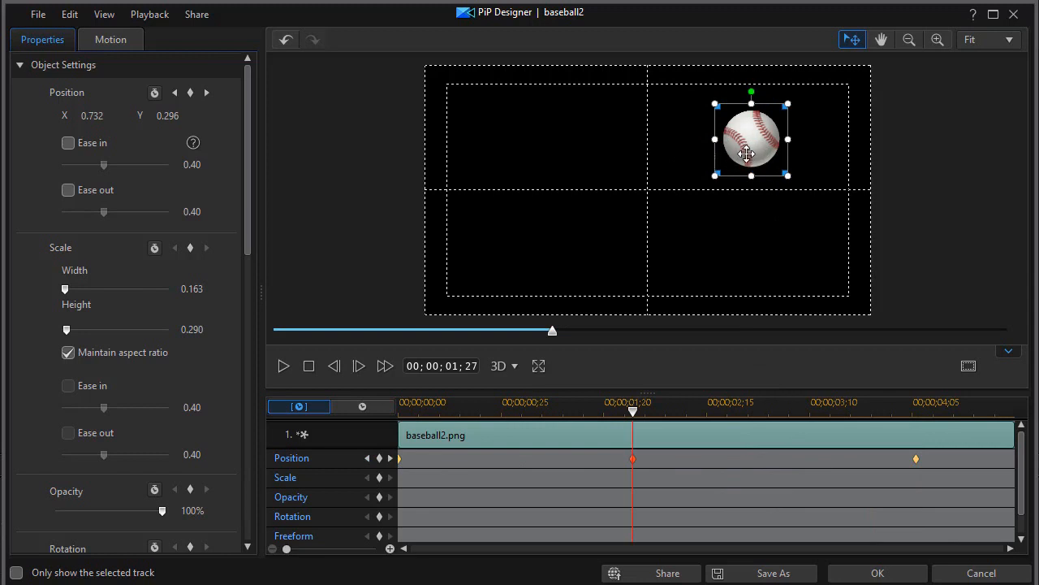
mouse_move(746, 154)
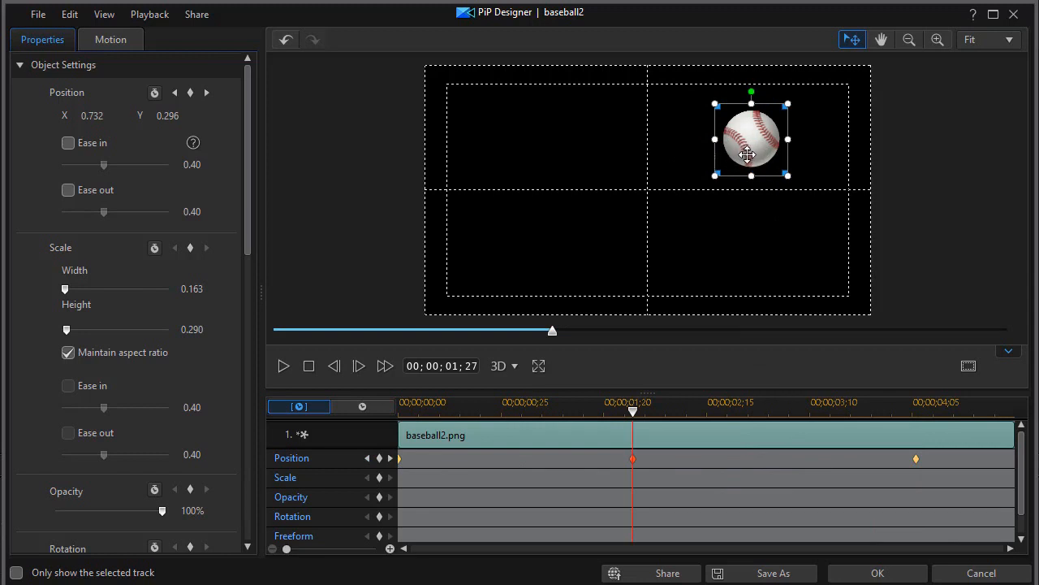
mouse_move(648, 428)
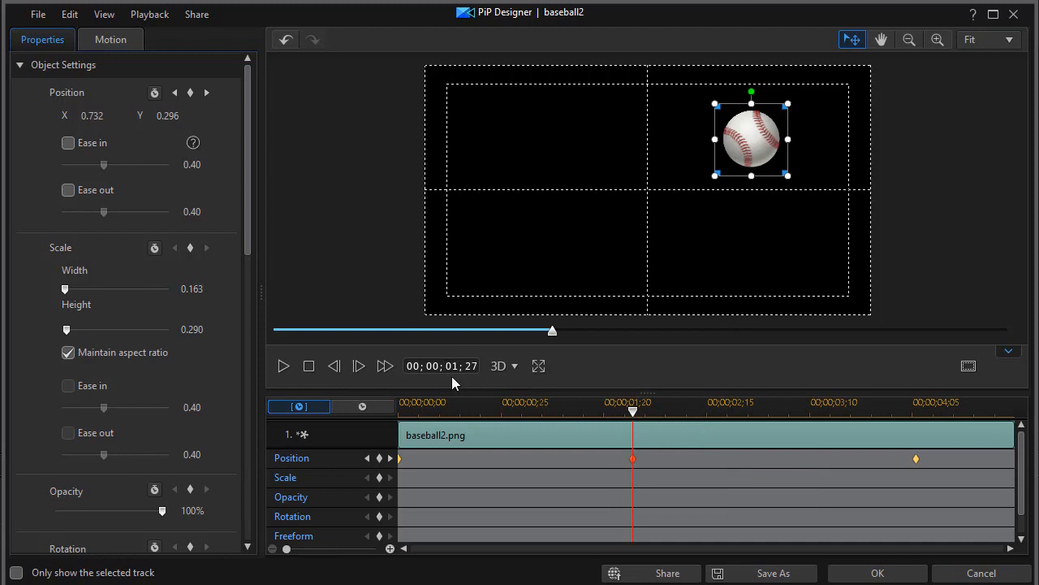
mouse_move(633, 413)
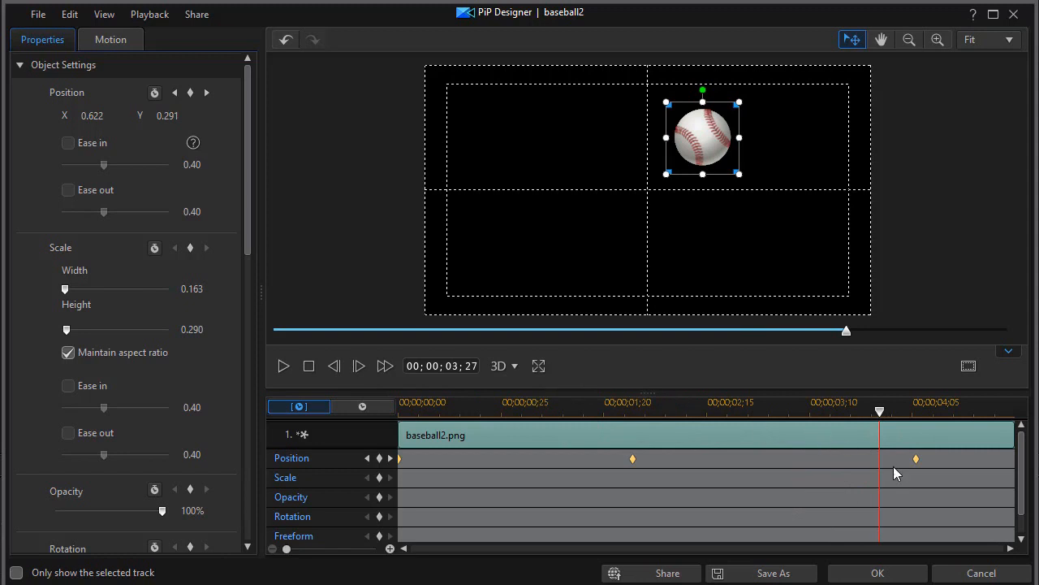
mouse_move(749, 437)
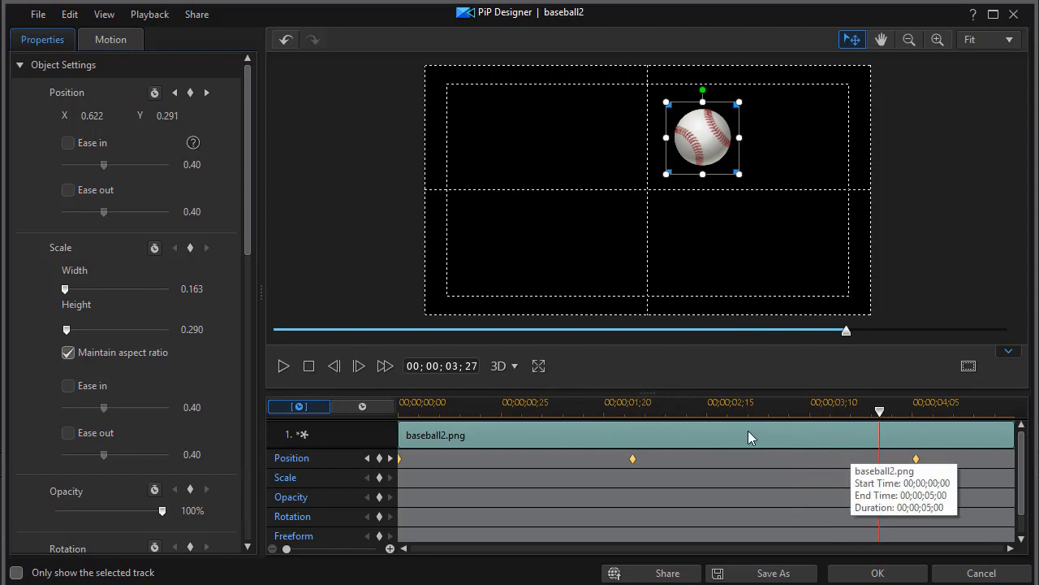
mouse_move(780, 161)
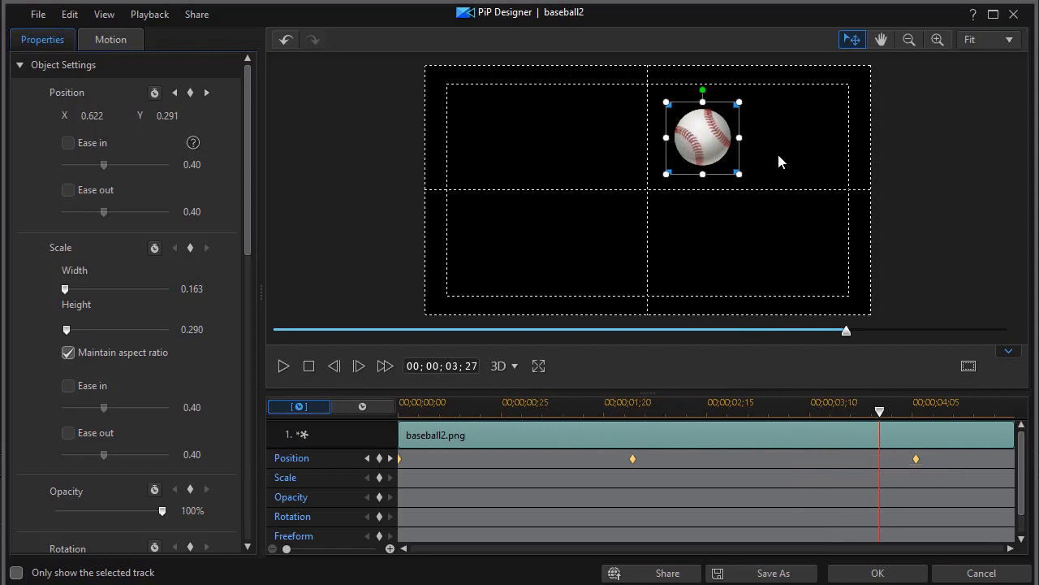
mouse_move(916, 458)
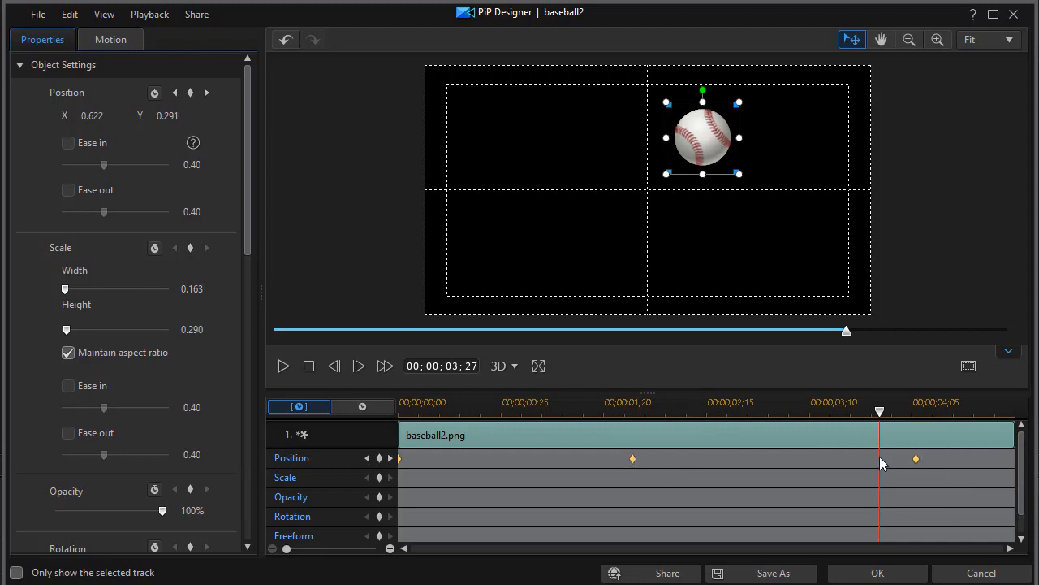
right_click(916, 458)
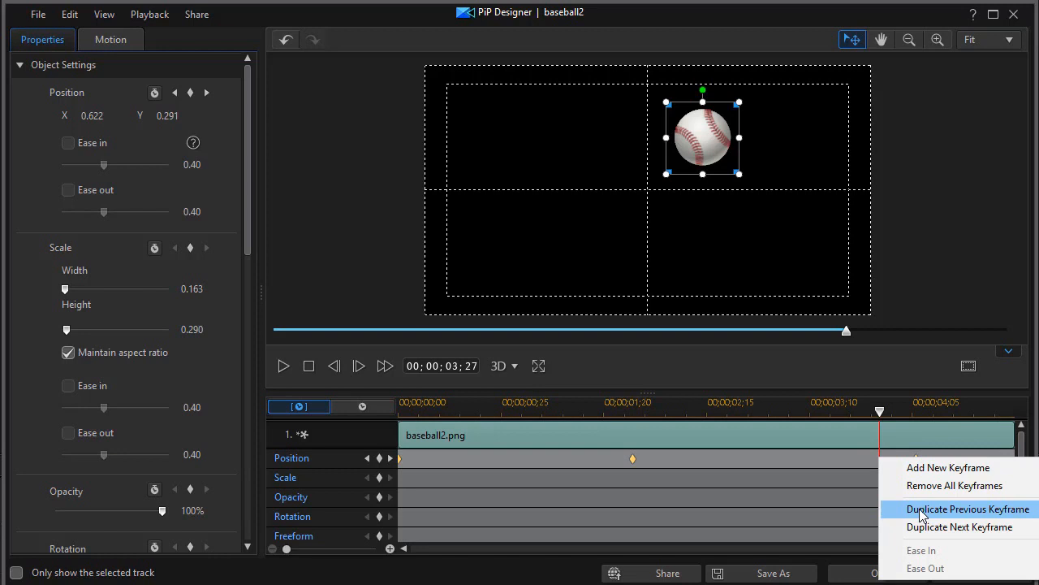
left_click(968, 508)
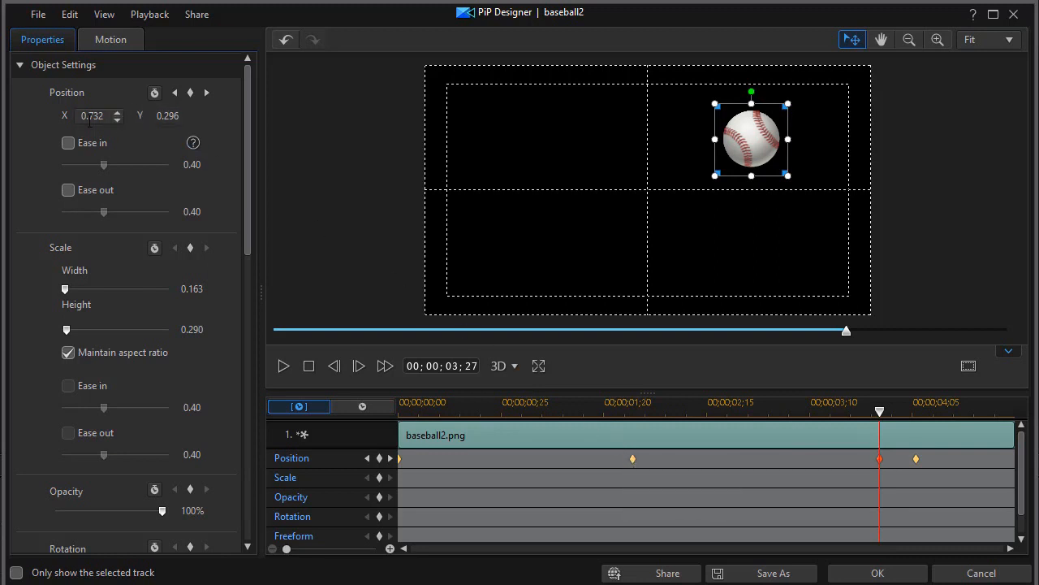
left_click(169, 116)
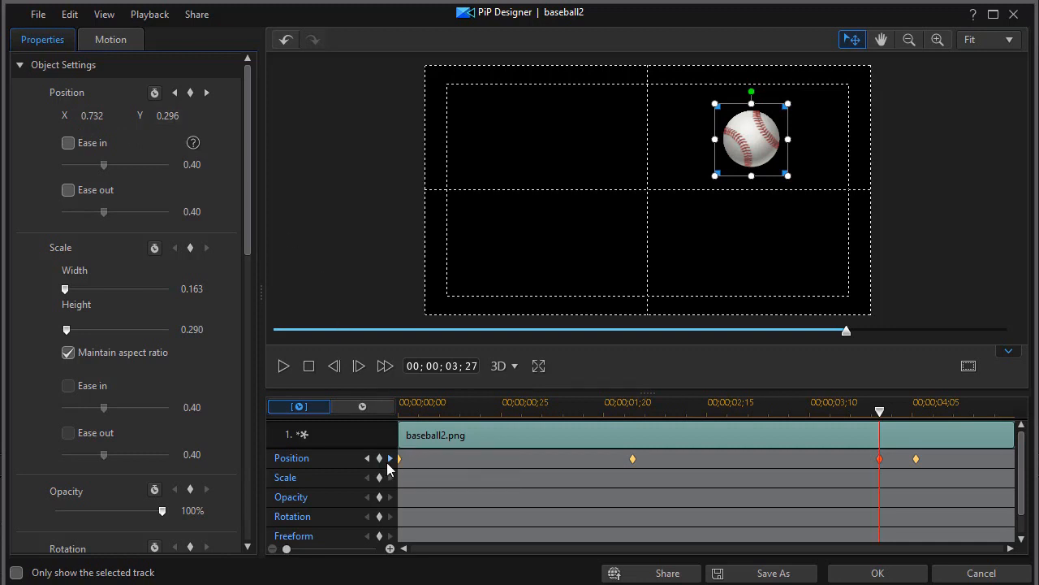
mouse_move(765, 468)
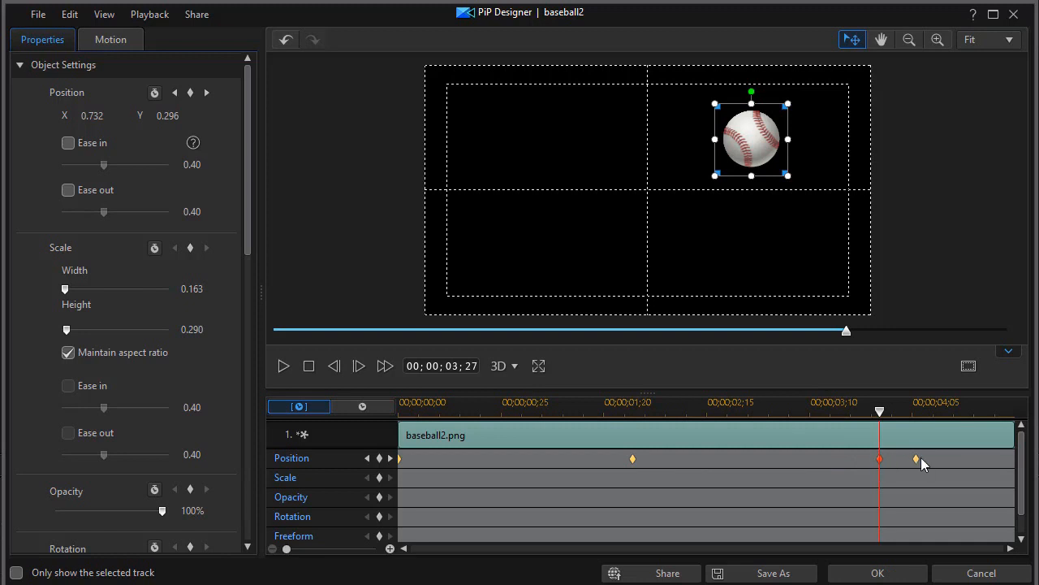
left_click(362, 406)
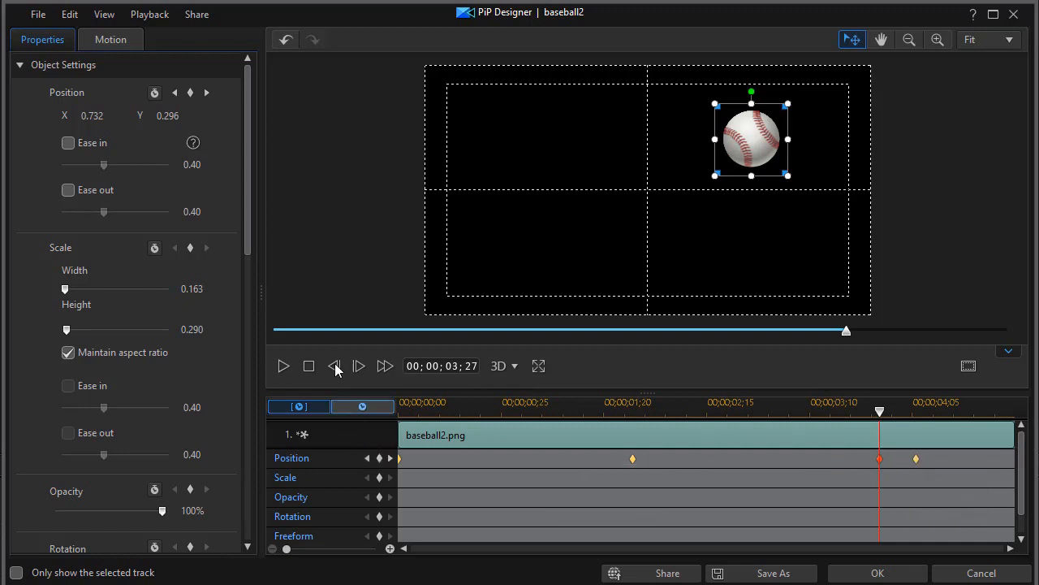
left_click(334, 366)
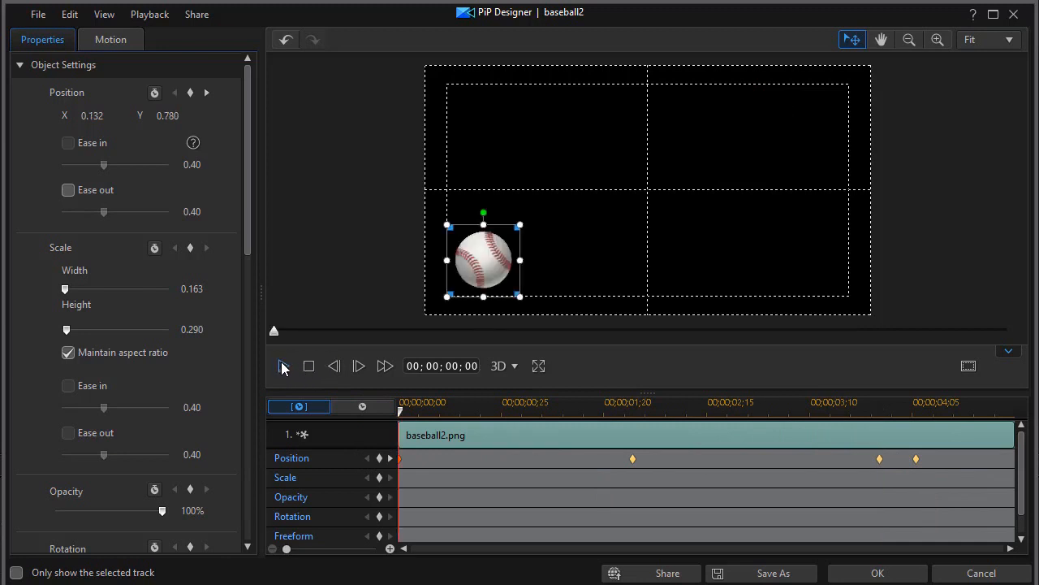
left_click(285, 365)
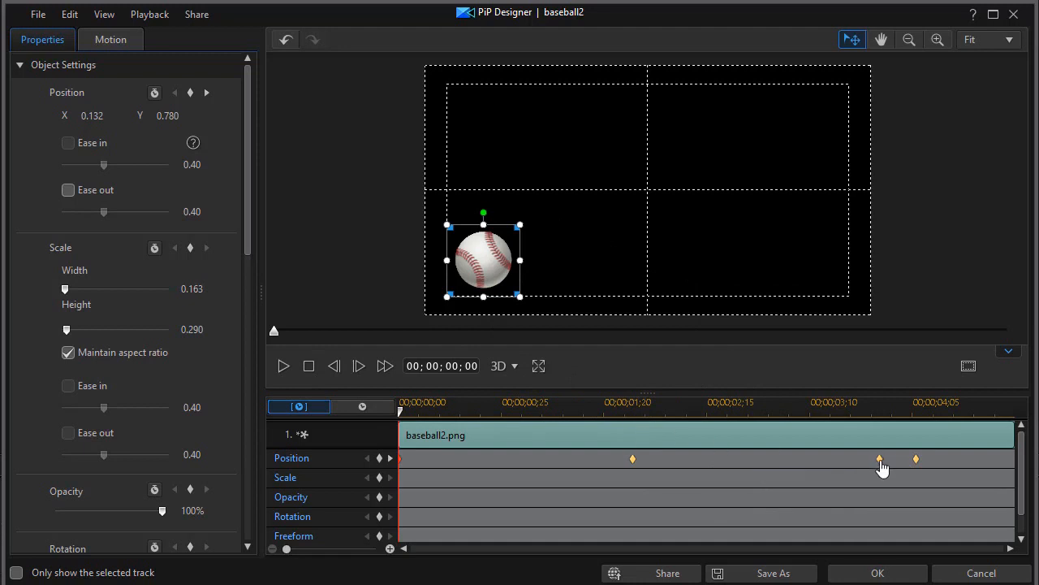
Remove the old position keyframes, start the ball top-left and place it top-right at about 3 seconds
right_click(880, 458)
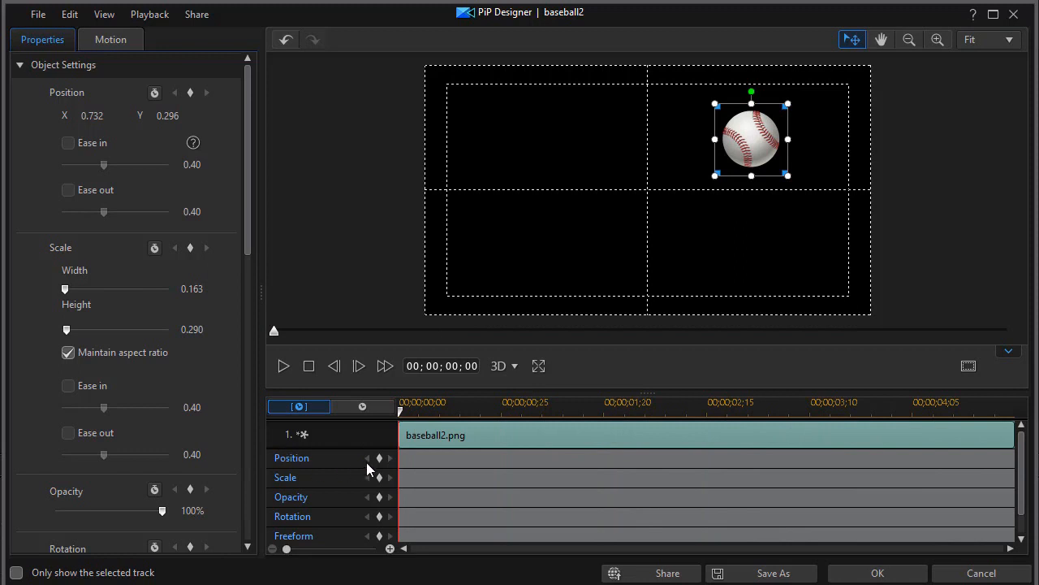
left_click_drag(751, 136, 461, 219)
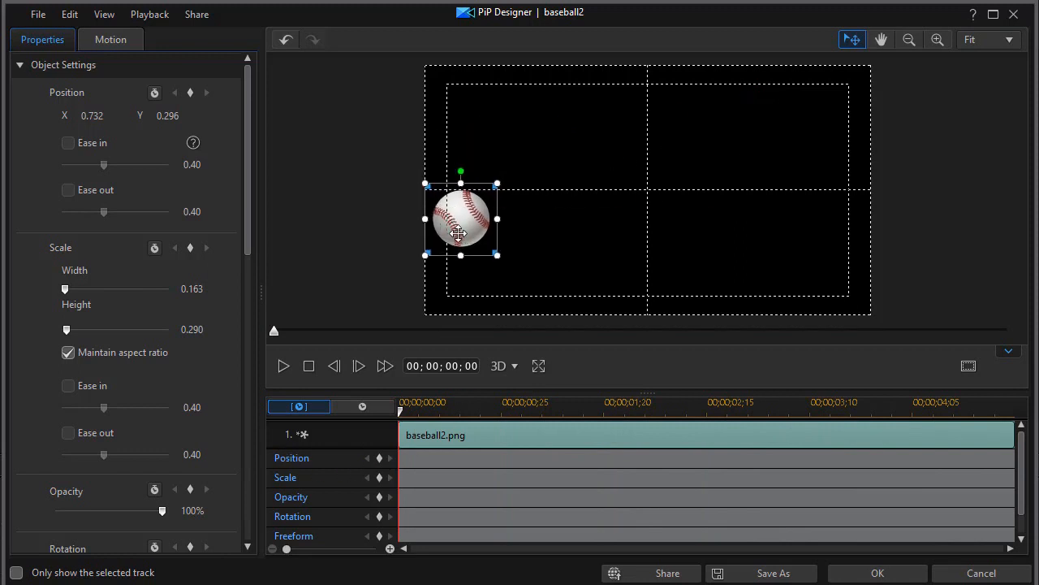
left_click_drag(462, 234, 485, 136)
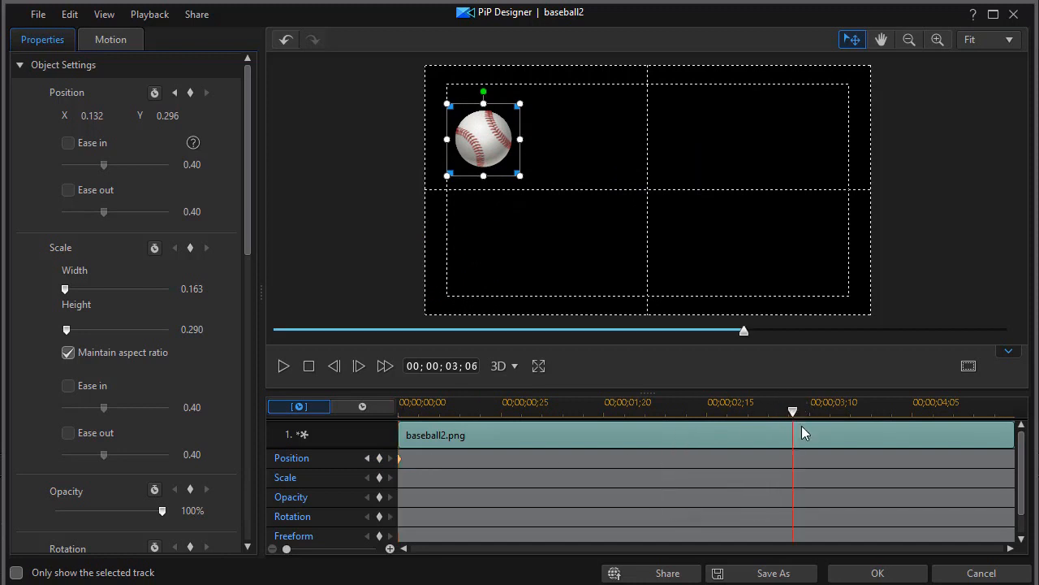
mouse_move(715, 396)
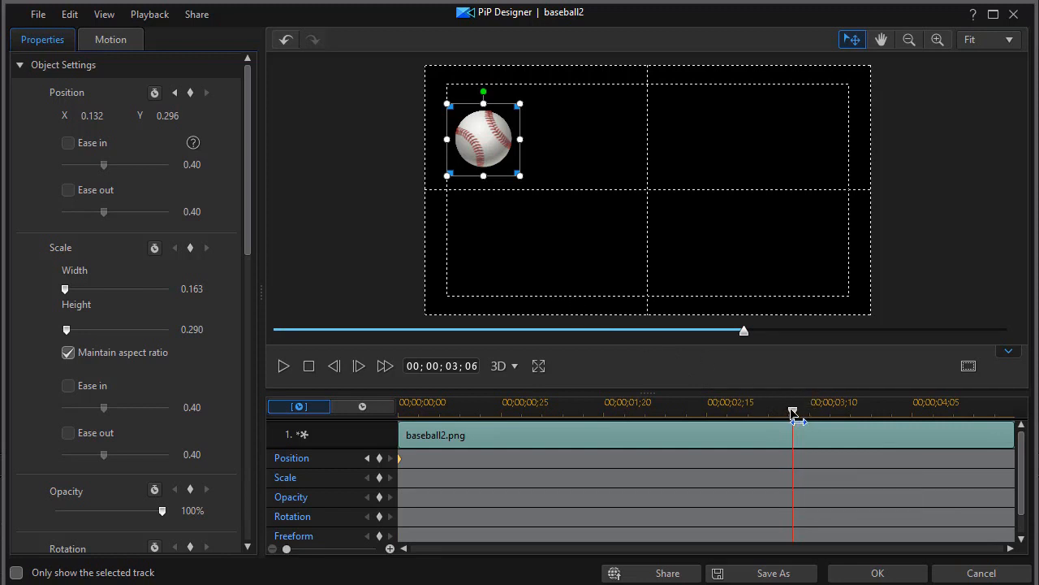
left_click_drag(484, 138, 506, 143)
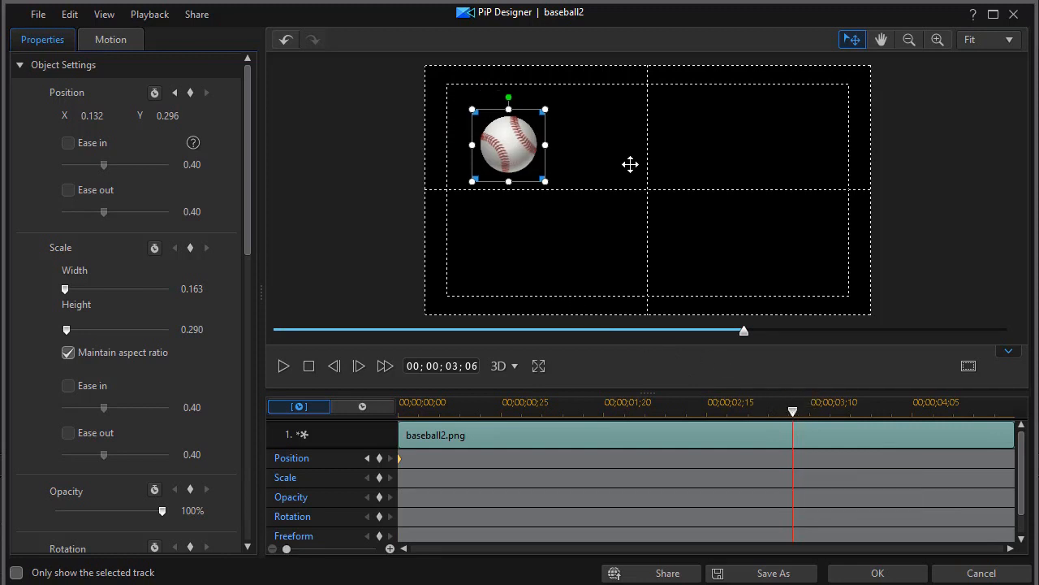
left_click_drag(510, 143, 793, 137)
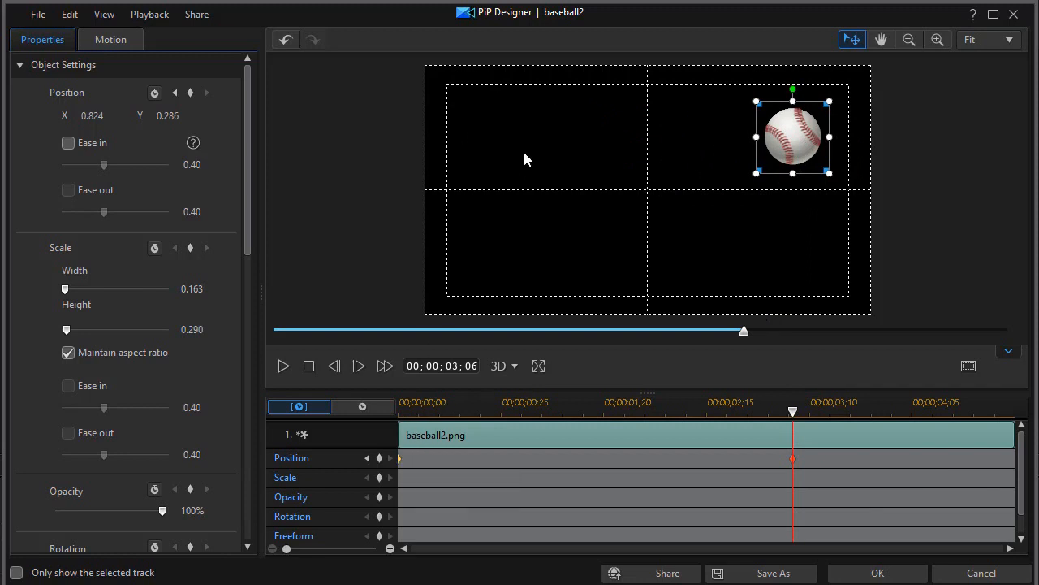
mouse_move(593, 461)
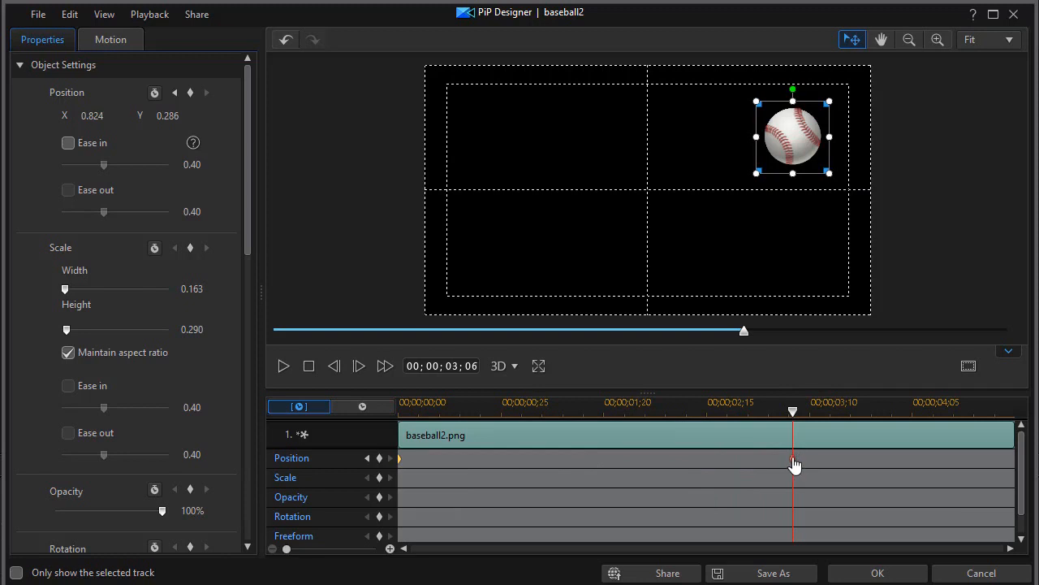
Apply Ease In to the 3-second position keyframe and replay the motion to check it
right_click(793, 458)
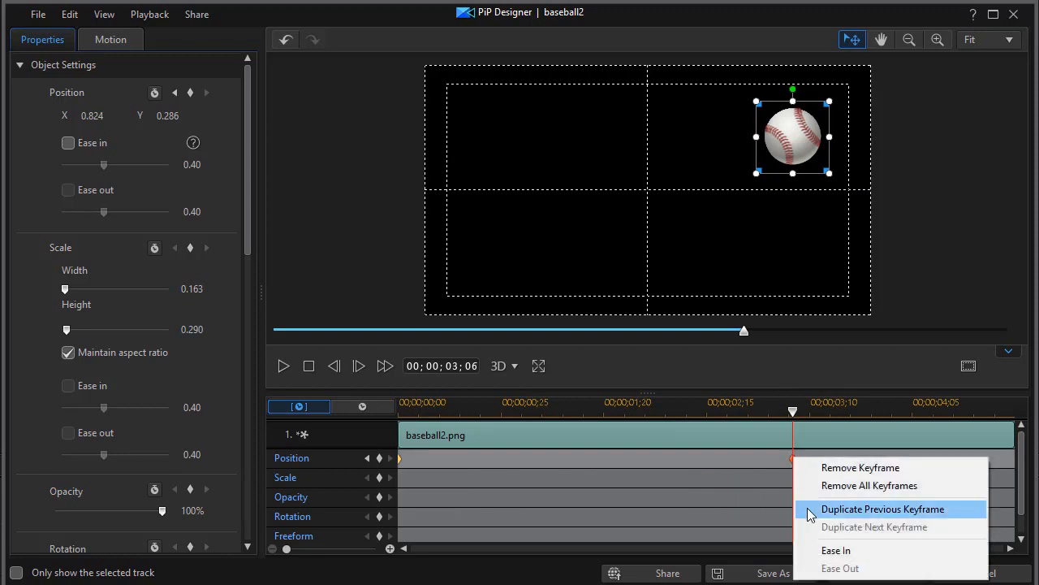
mouse_move(831, 577)
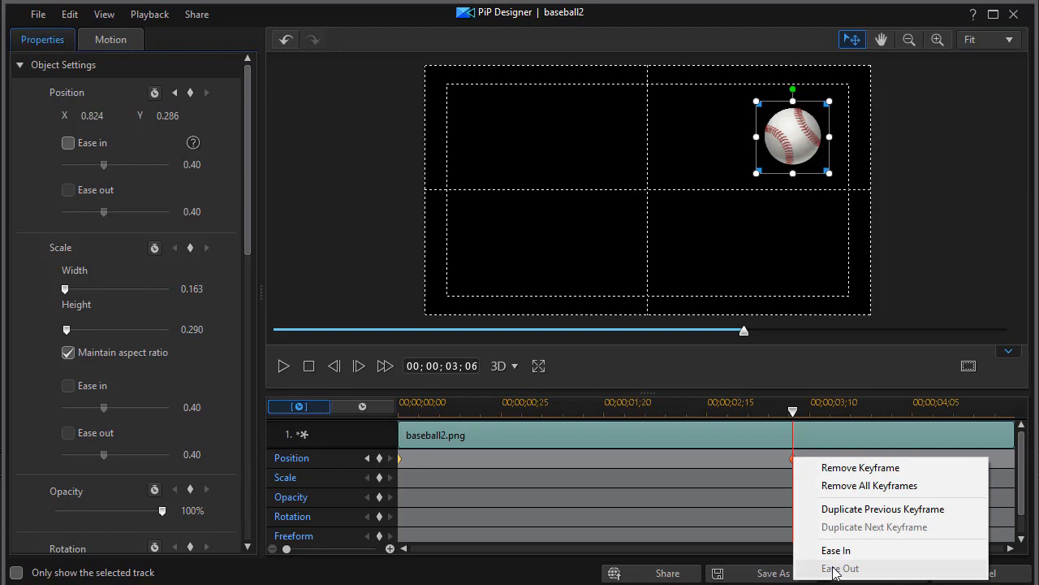
mouse_move(1007, 463)
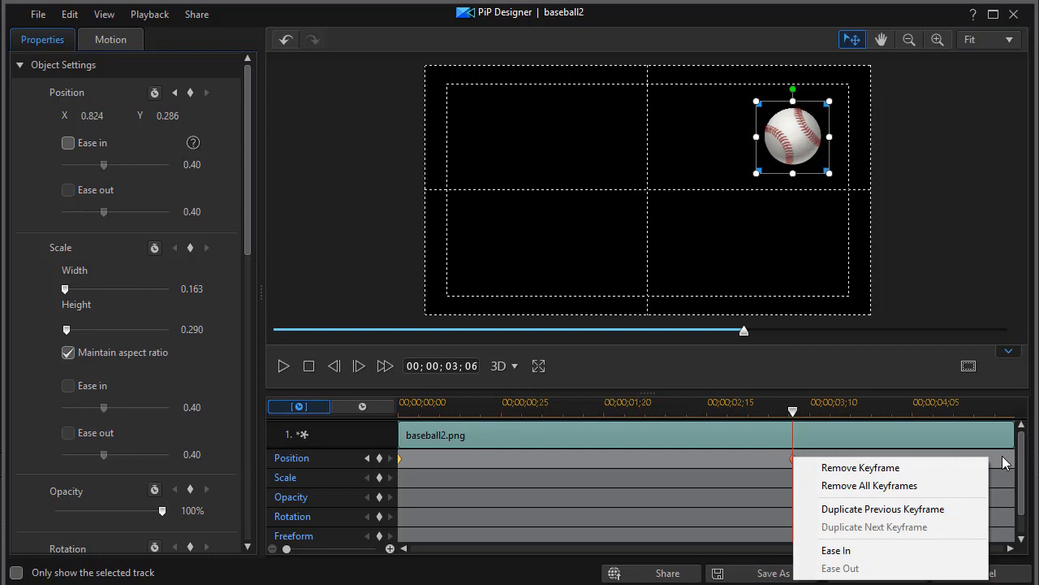
mouse_move(835, 551)
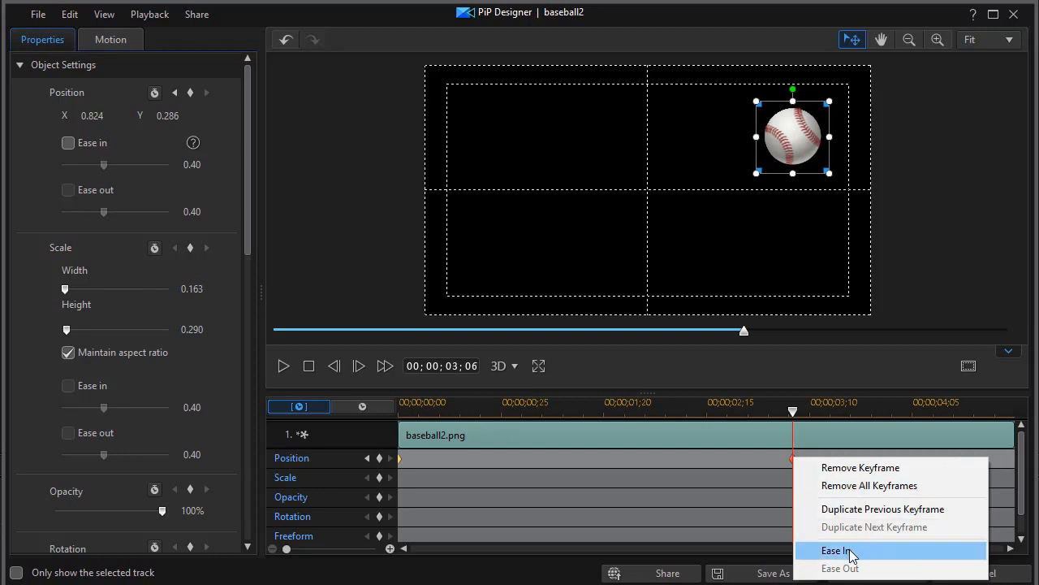
mouse_move(848, 569)
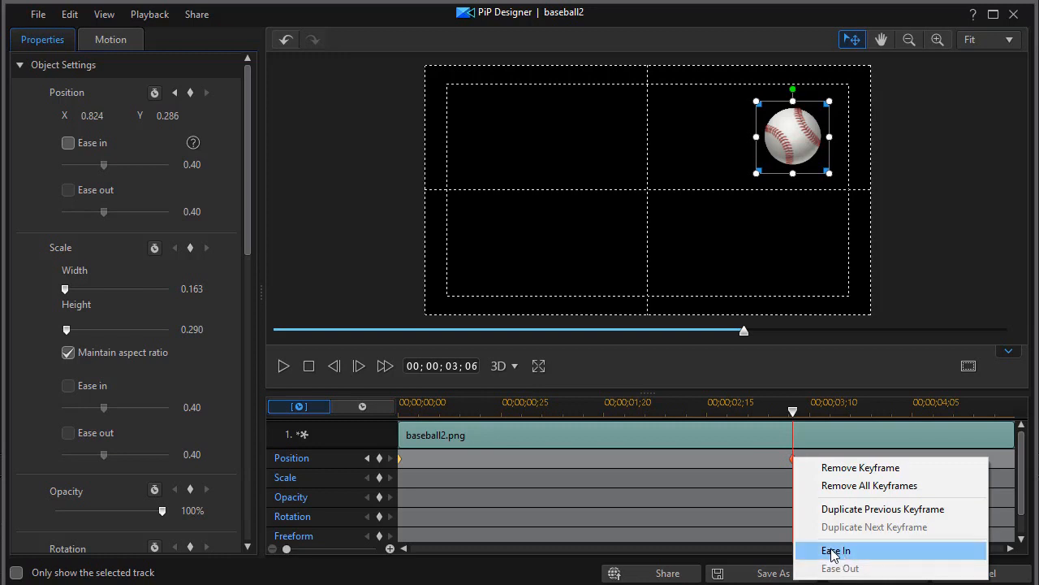
left_click(836, 549)
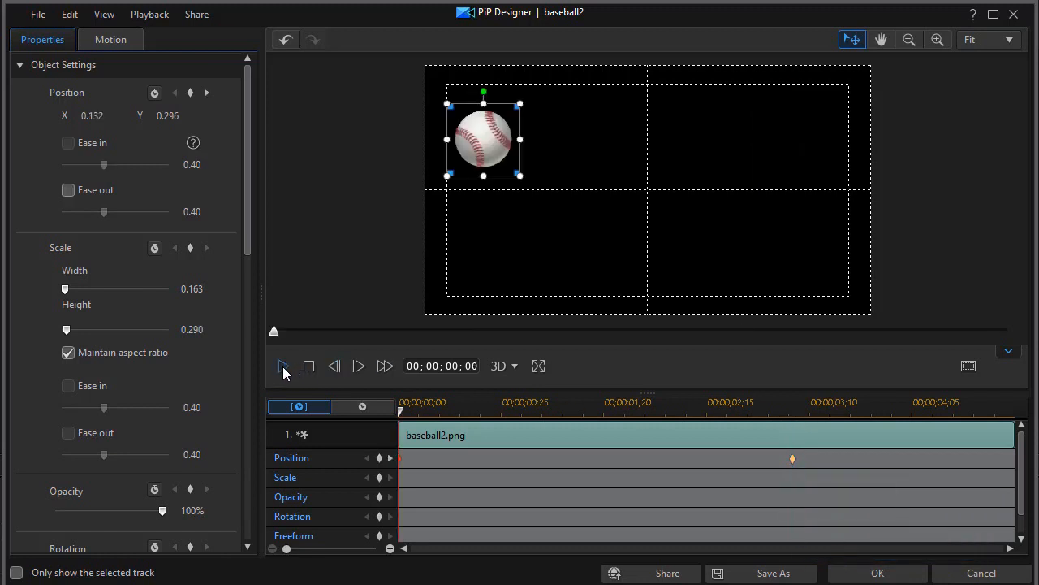
left_click(282, 365)
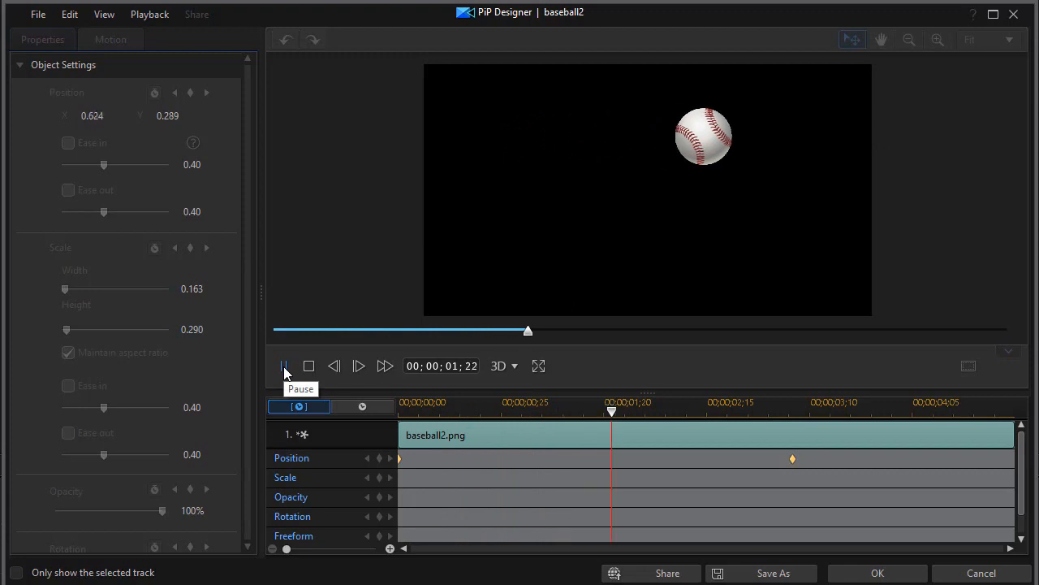
left_click(283, 366)
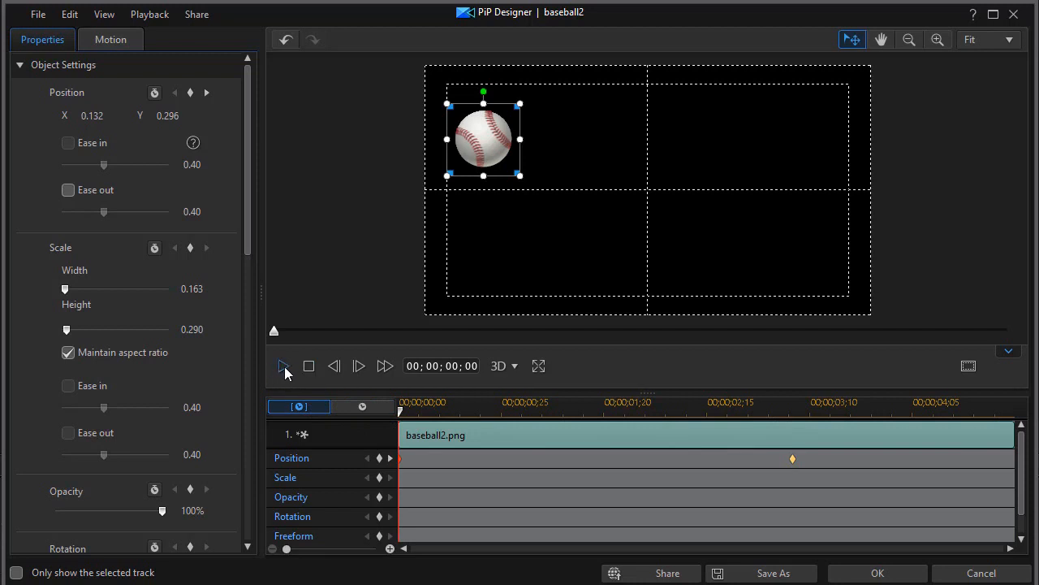
left_click(283, 365)
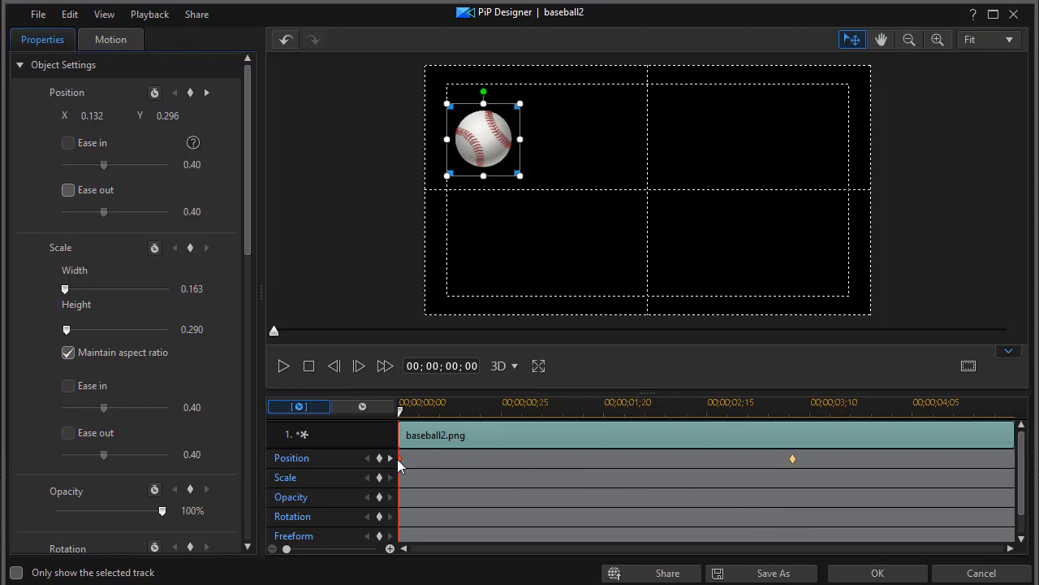
Apply Ease Out to the starting position keyframe at 0;00 and preview
right_click(398, 458)
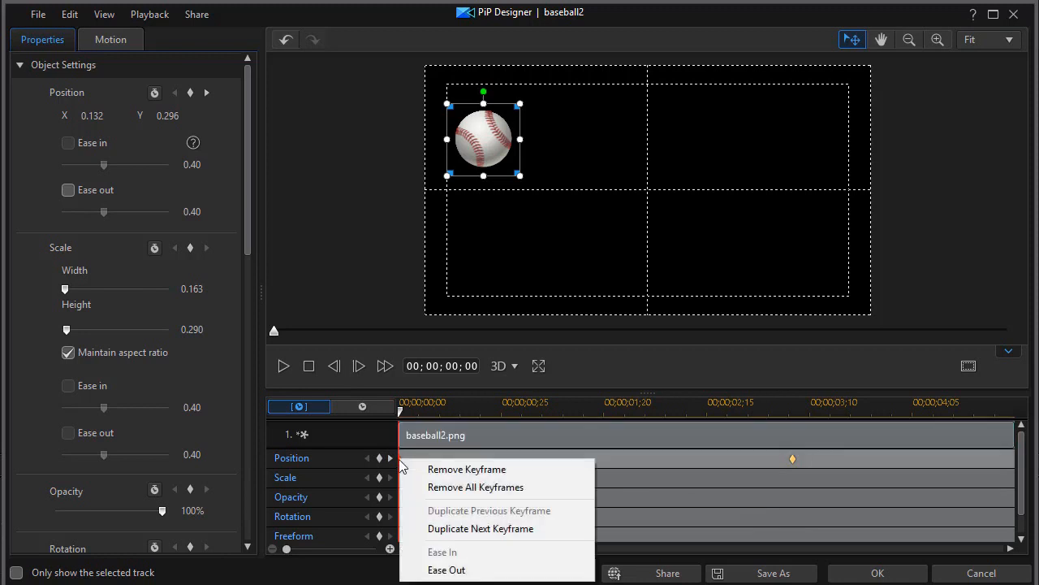
left_click(447, 568)
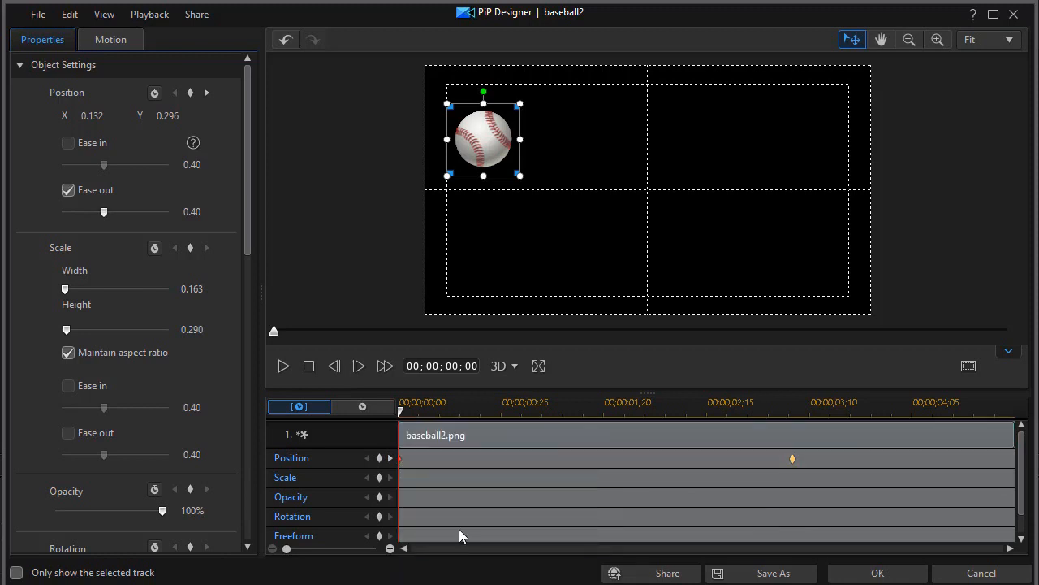
mouse_move(481, 154)
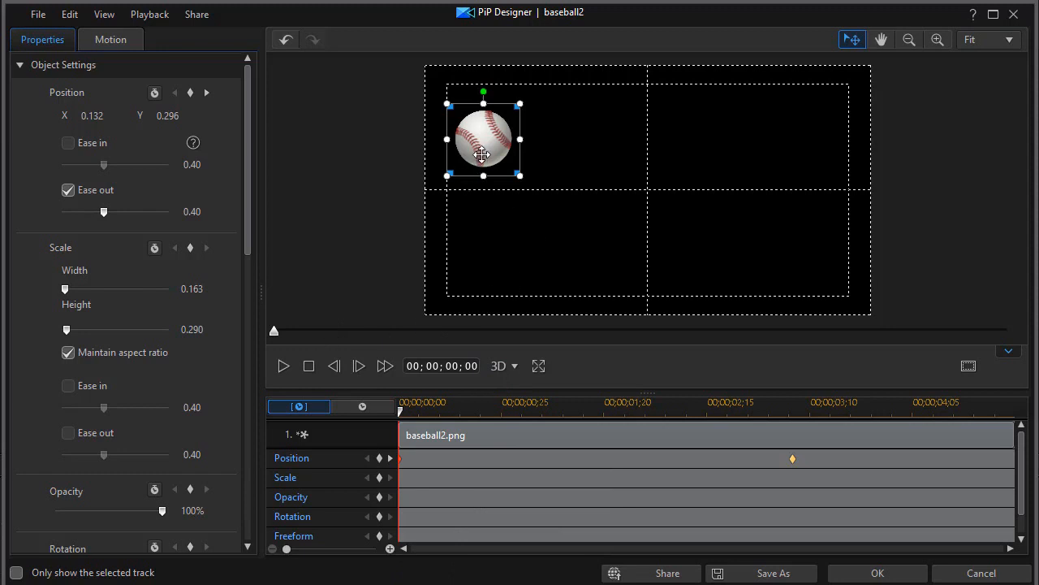
mouse_move(513, 159)
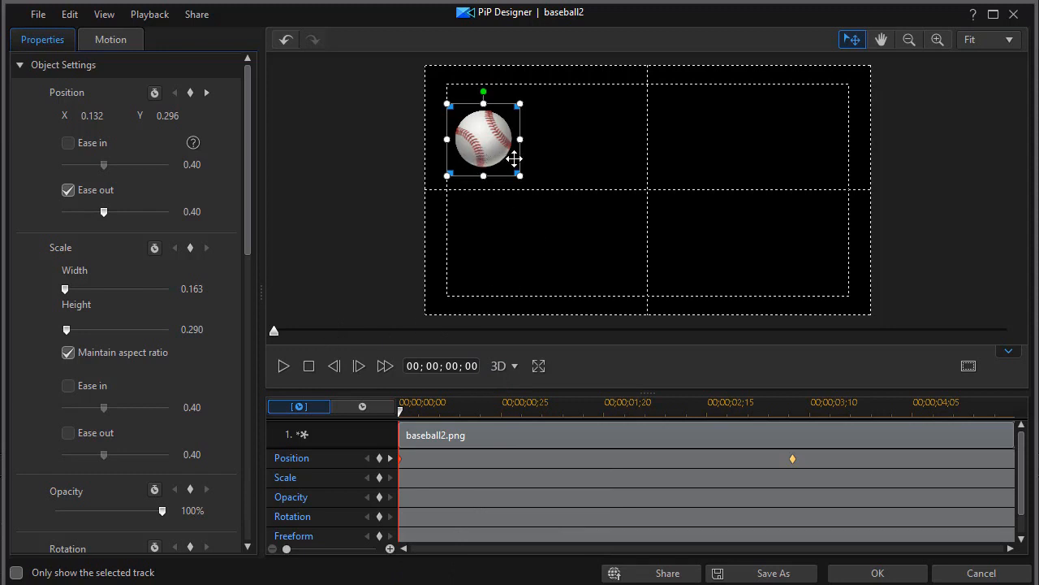
mouse_move(728, 167)
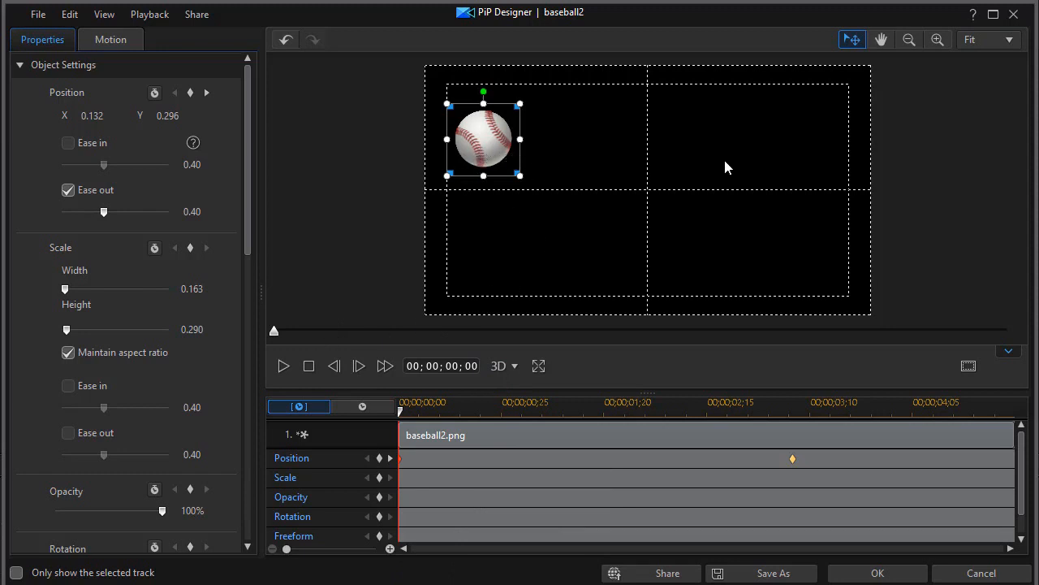
mouse_move(794, 465)
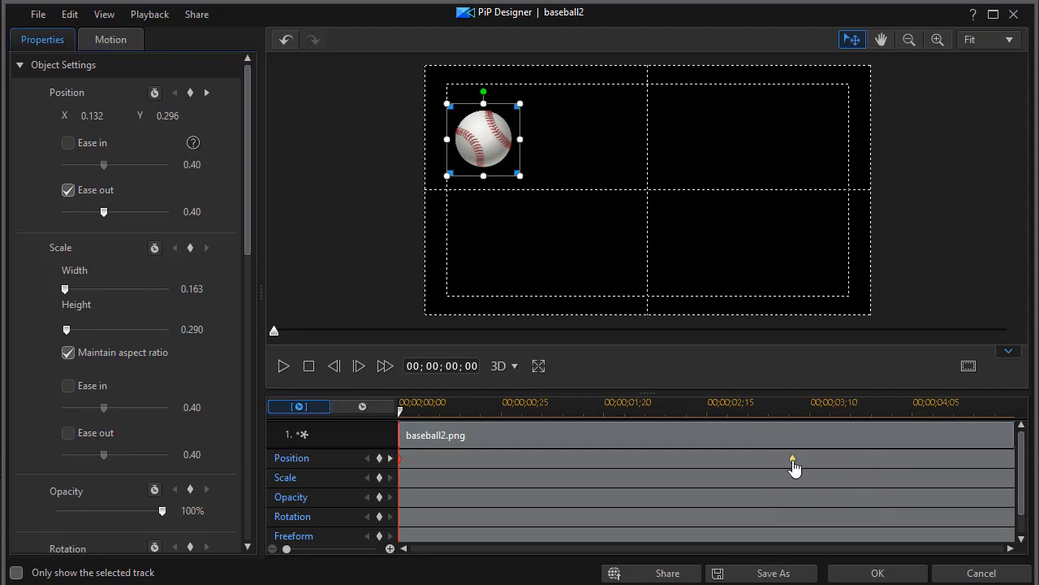
mouse_move(390, 419)
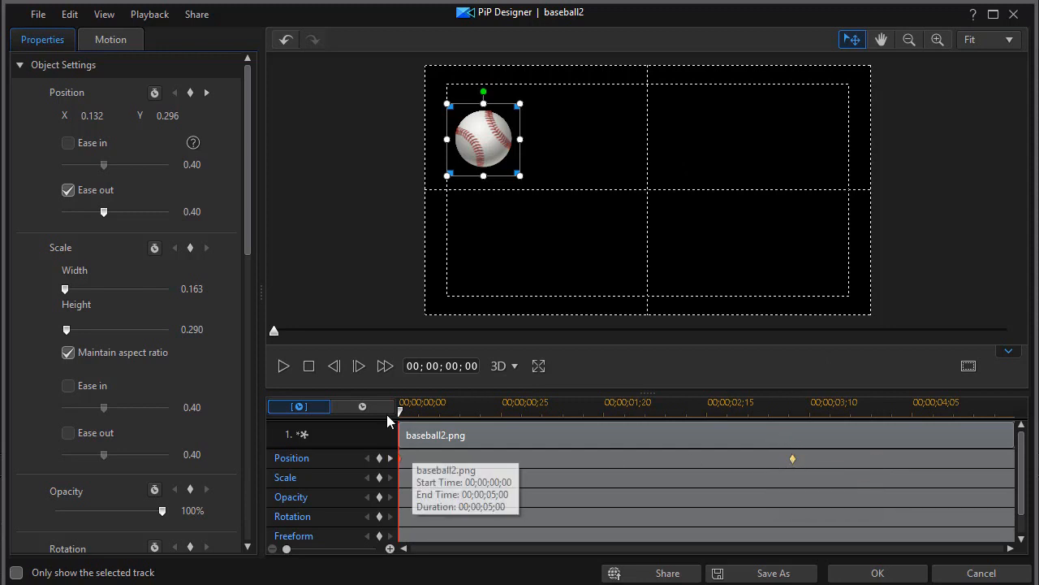
left_click(283, 365)
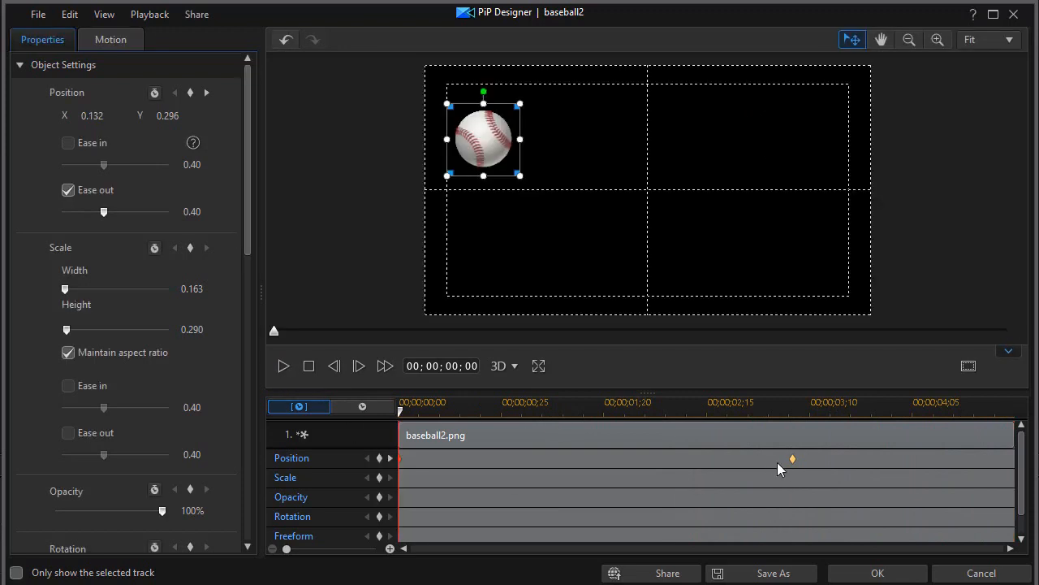
Check the easing on the 3-second keyframe and play the eased motion through
right_click(792, 458)
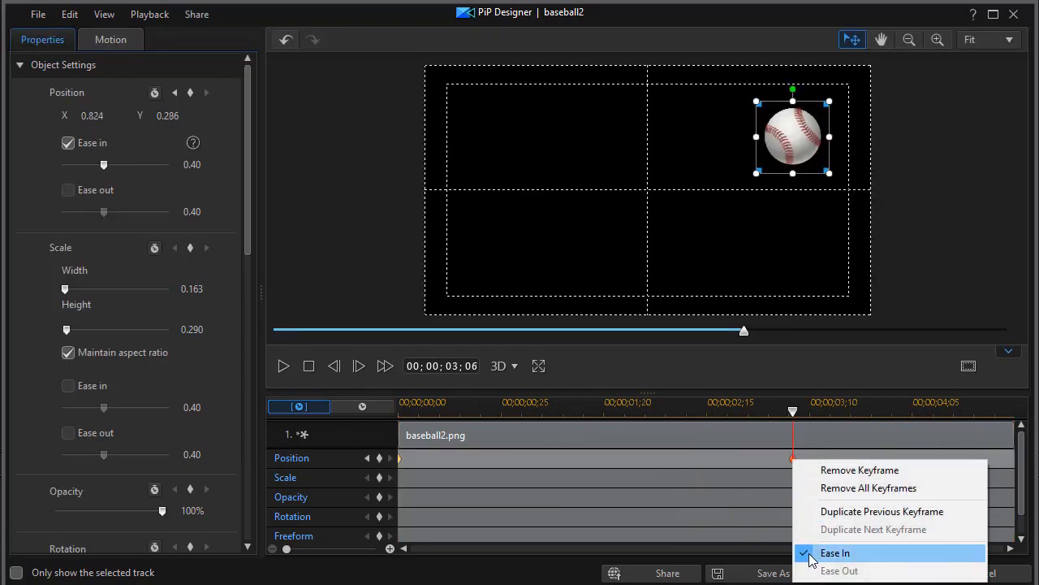
left_click(835, 552)
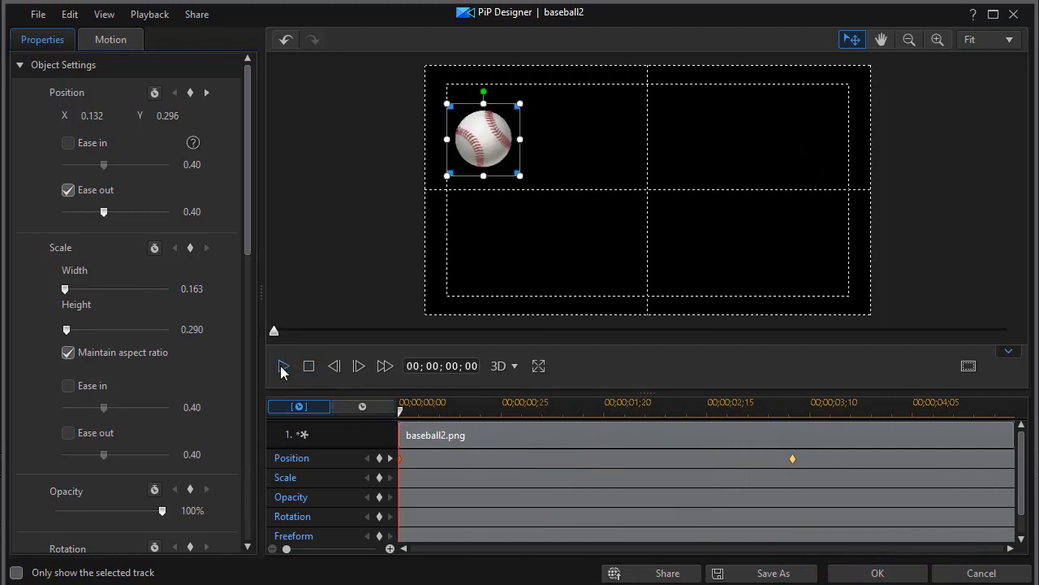
left_click(283, 365)
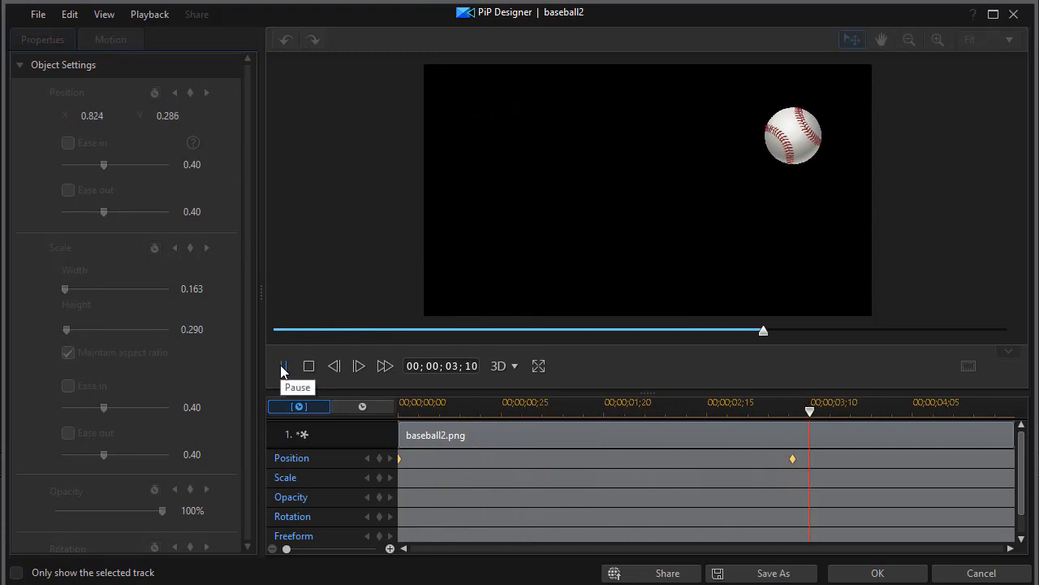
left_click(308, 366)
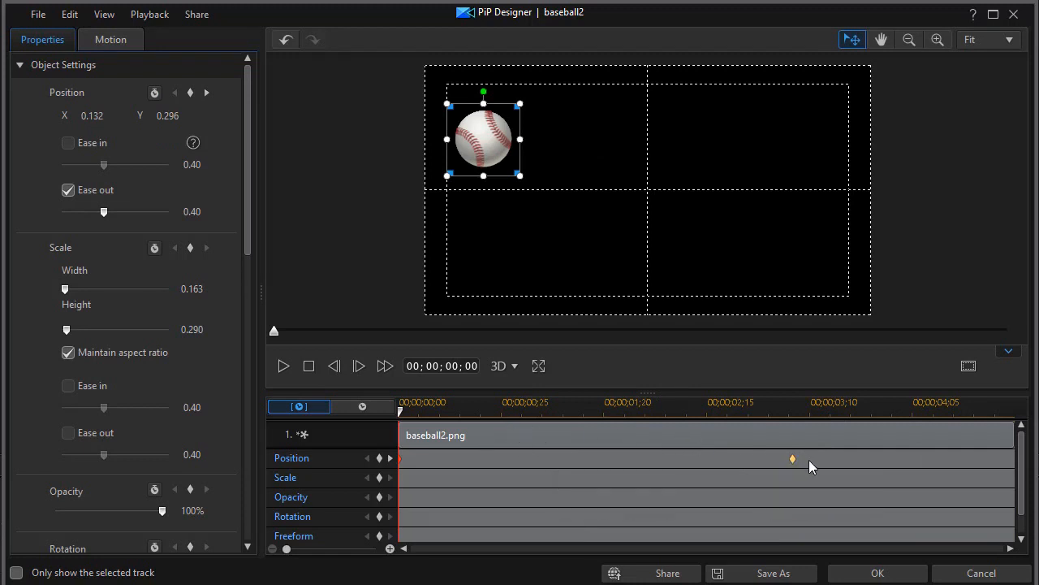
mouse_move(786, 464)
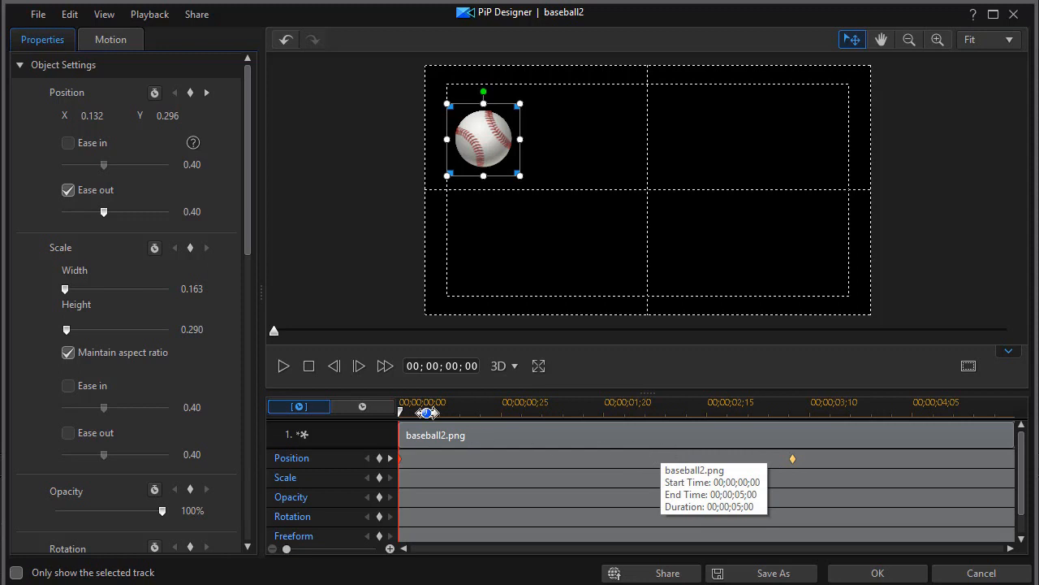
mouse_move(406, 457)
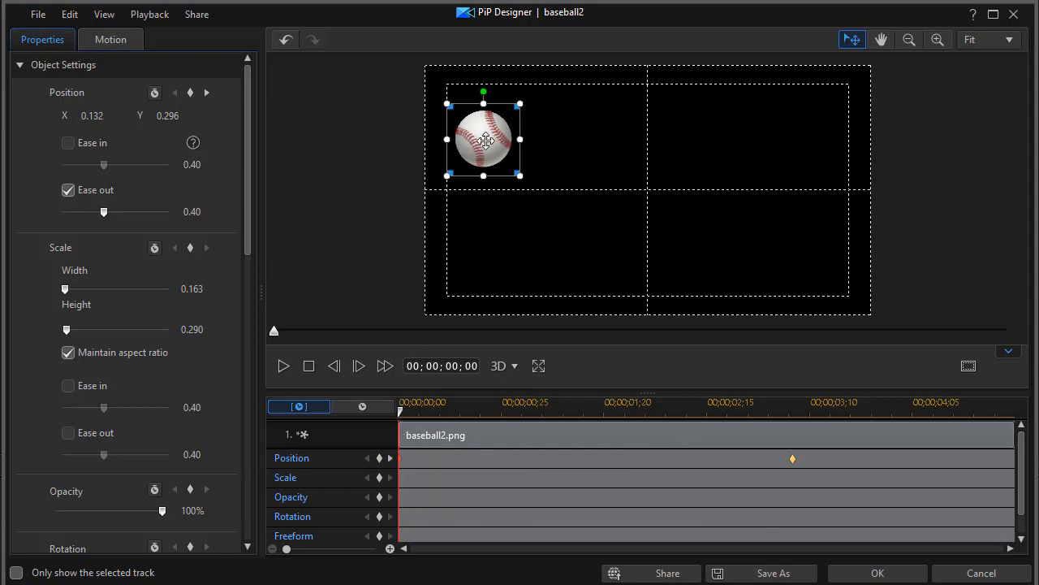
Move the baseball's starting position off-screen left and preview the motion
left_click_drag(484, 138, 338, 131)
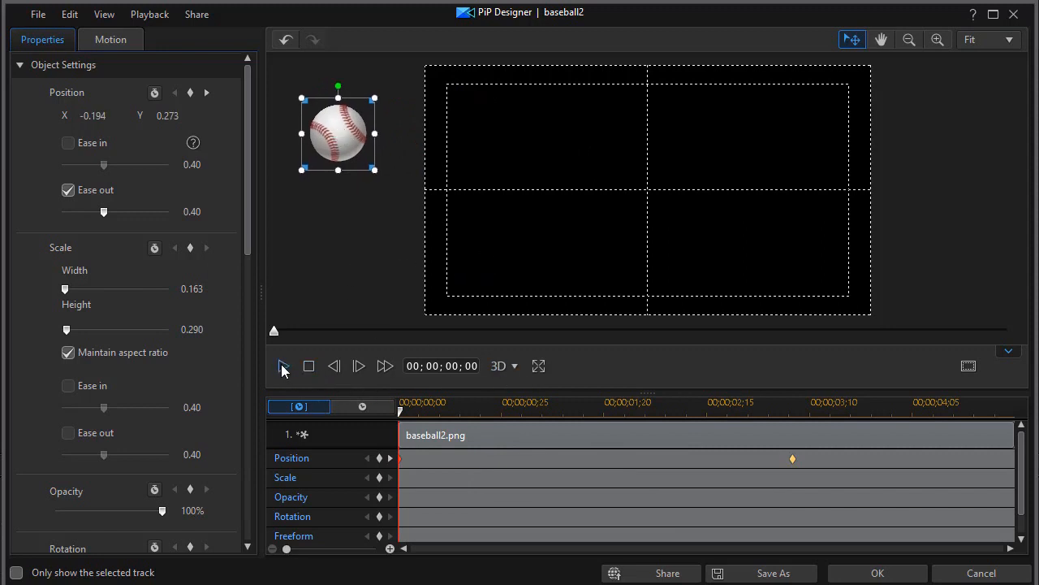
mouse_move(282, 365)
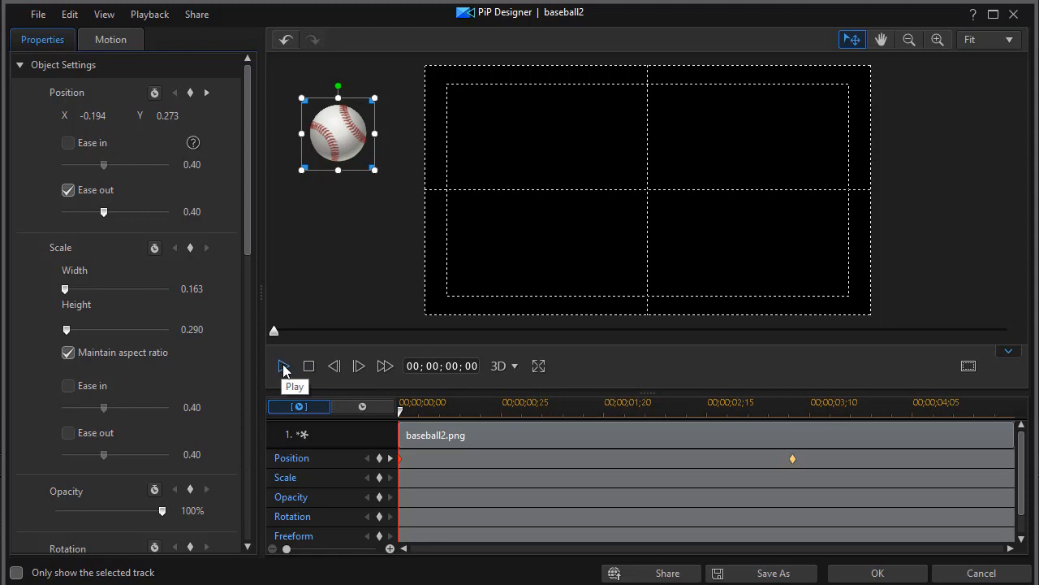
left_click(282, 365)
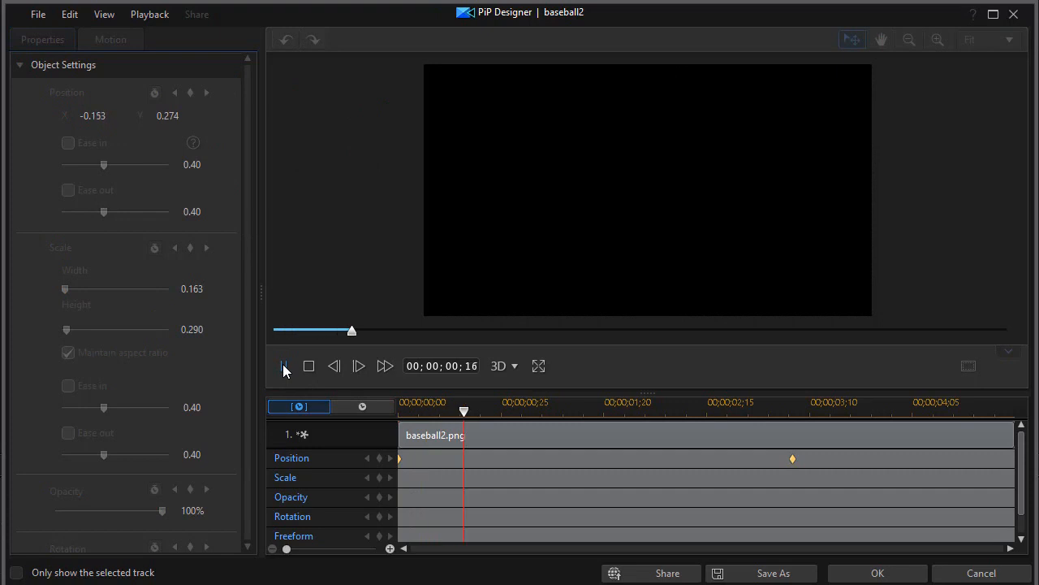
left_click(286, 366)
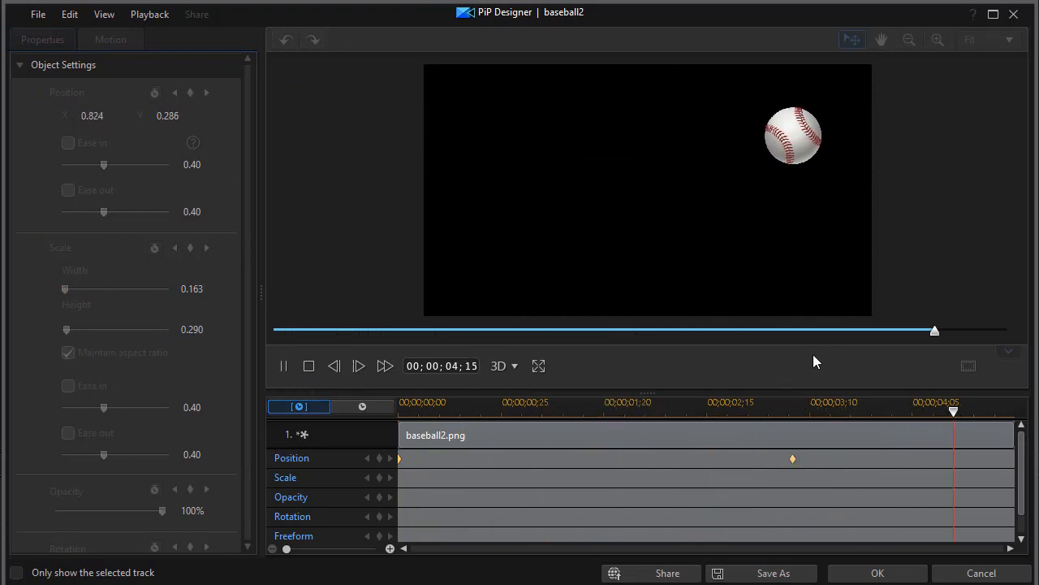
left_click(308, 365)
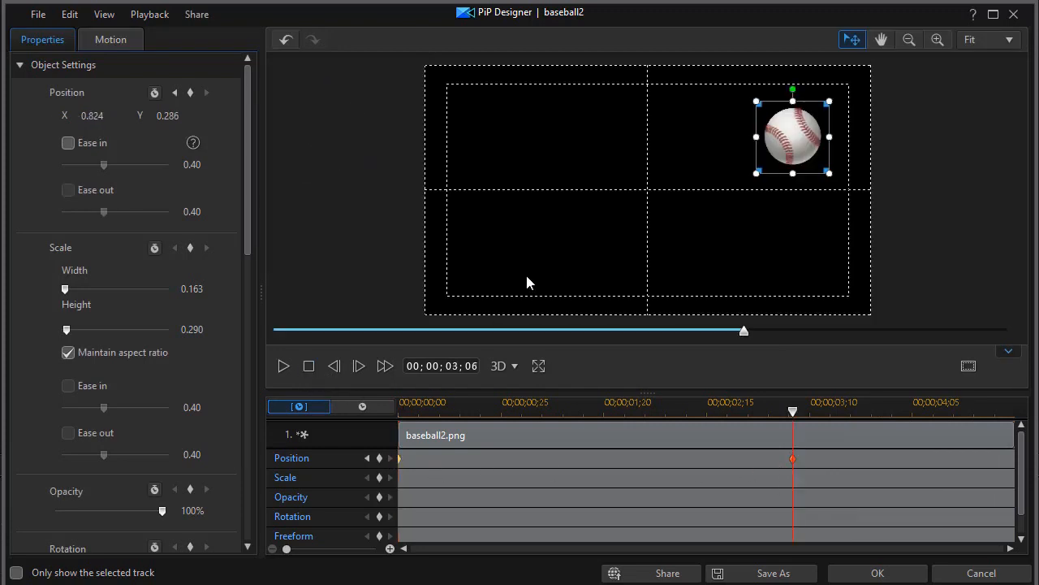
Move the baseball's 3-second end position off-screen right and replay the animation
left_click_drag(793, 136, 934, 131)
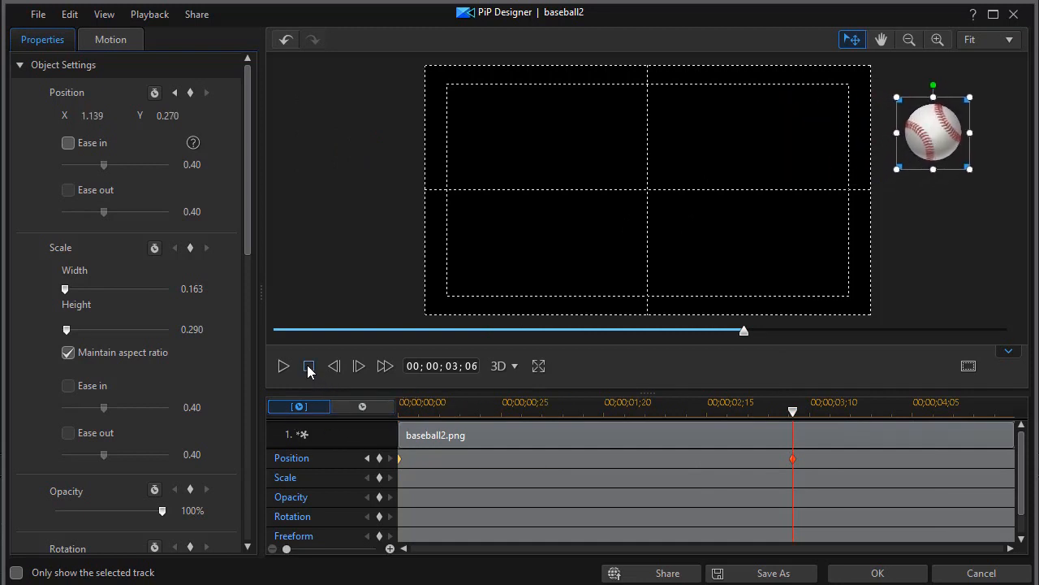
left_click(308, 365)
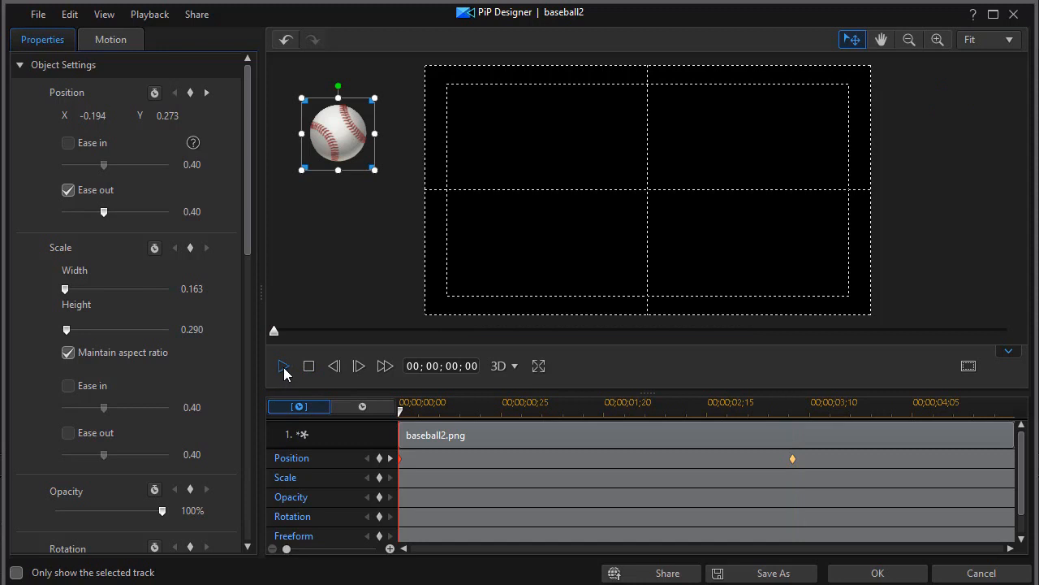
left_click(283, 365)
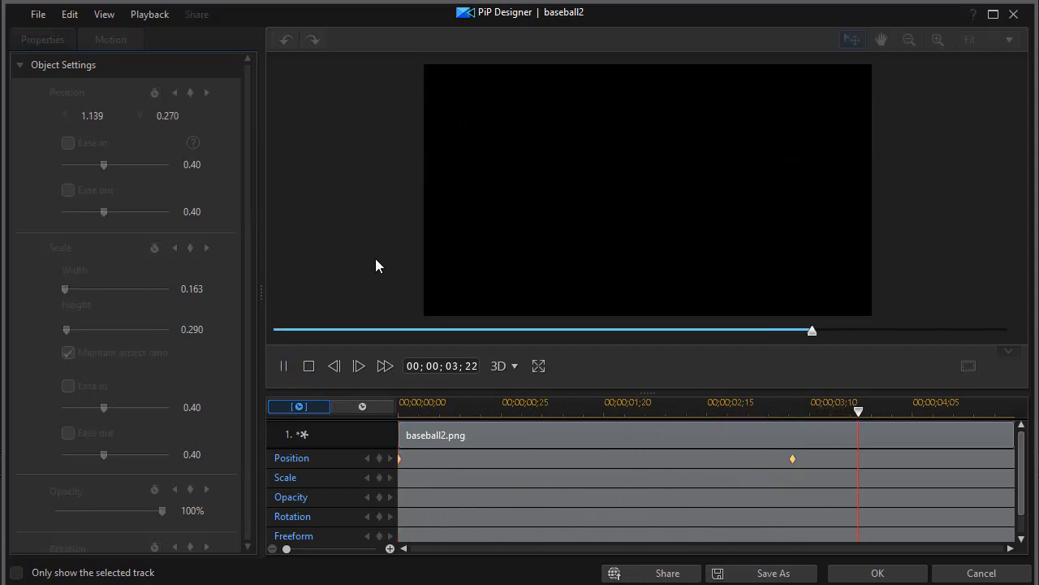
left_click(309, 365)
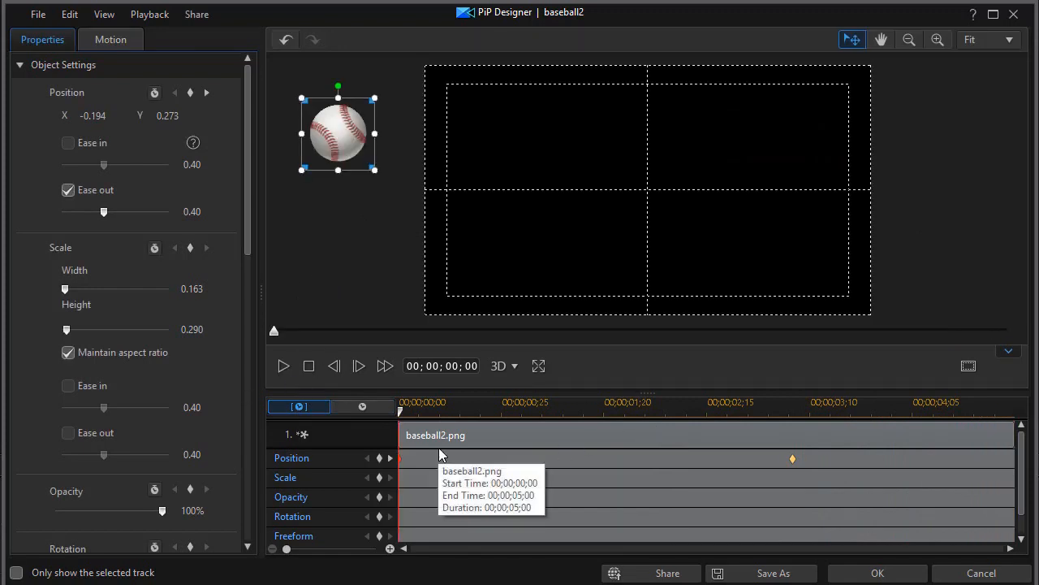
mouse_move(382, 179)
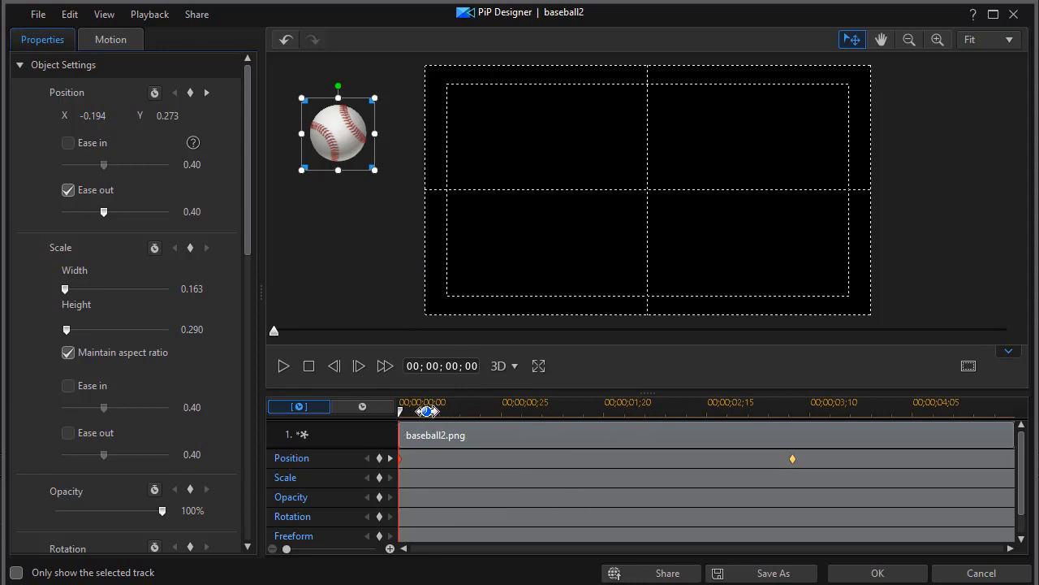
Start the ball off-screen lower left and place it near top centre at 00:00:00:10, then scrub later to check
left_click_drag(337, 130, 328, 291)
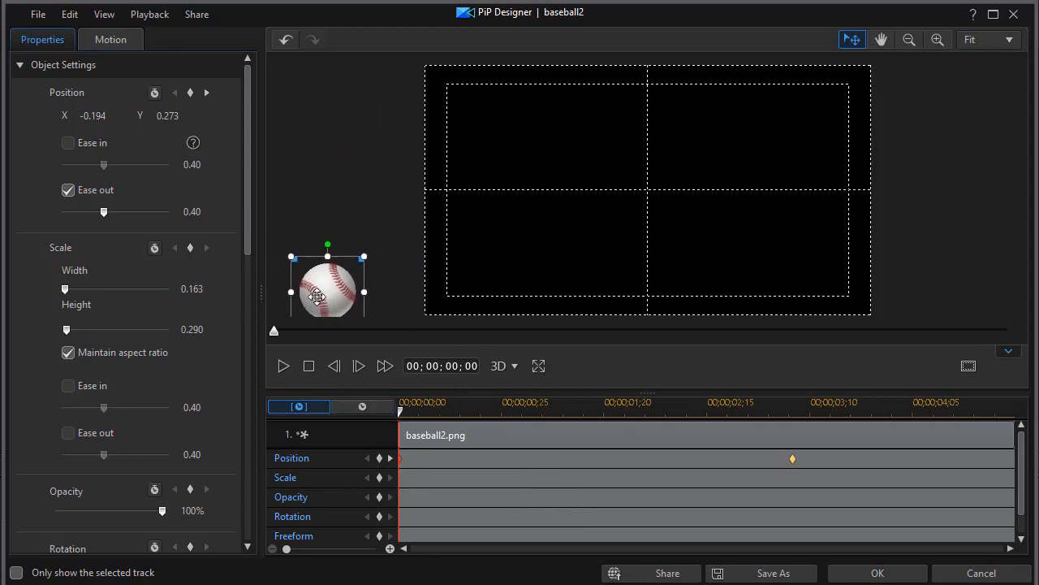
left_click_drag(328, 292, 320, 259)
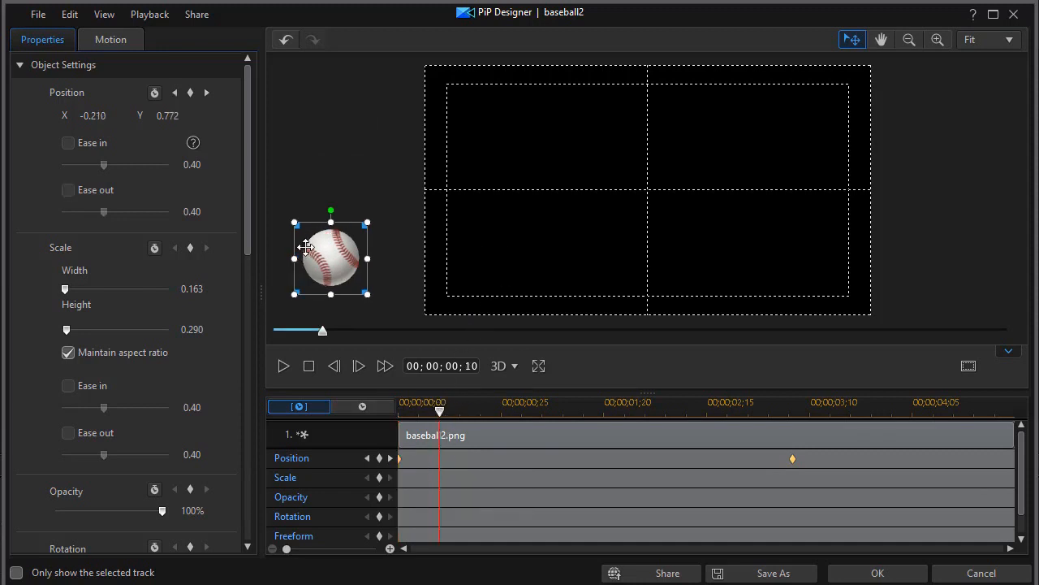
left_click_drag(332, 257, 591, 130)
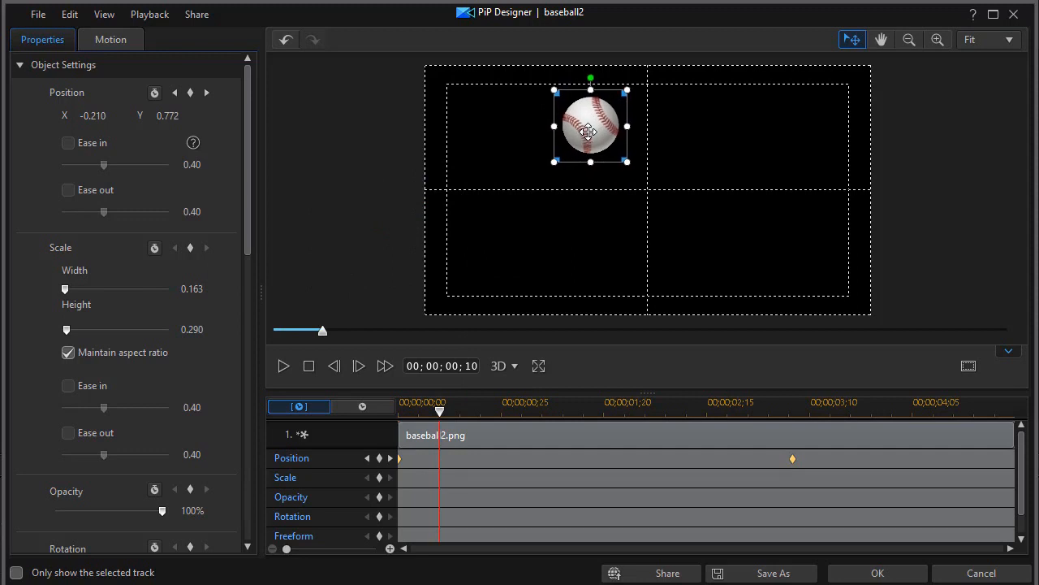
left_click_drag(591, 133, 595, 127)
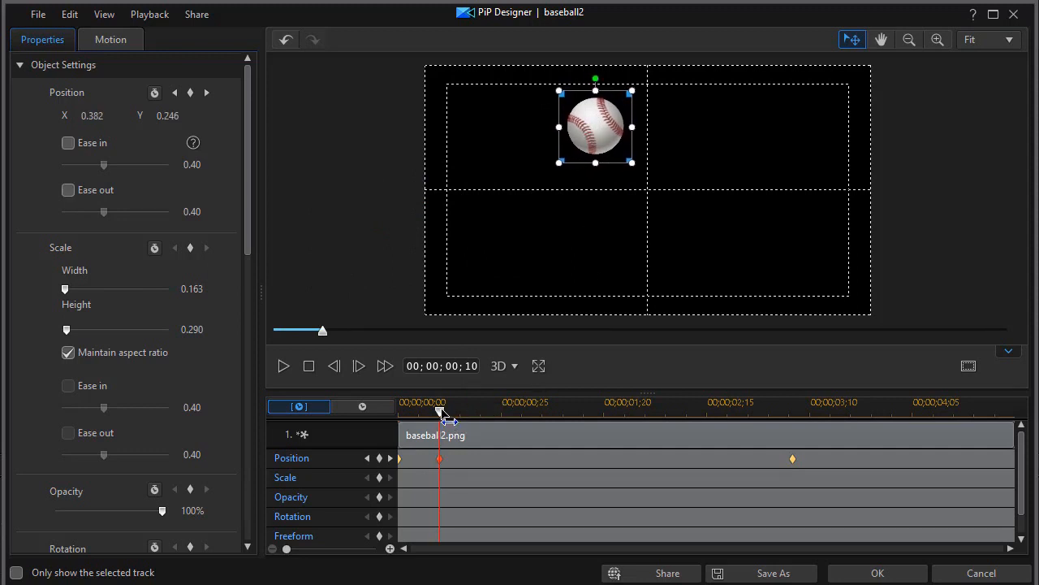
left_click_drag(439, 419, 527, 420)
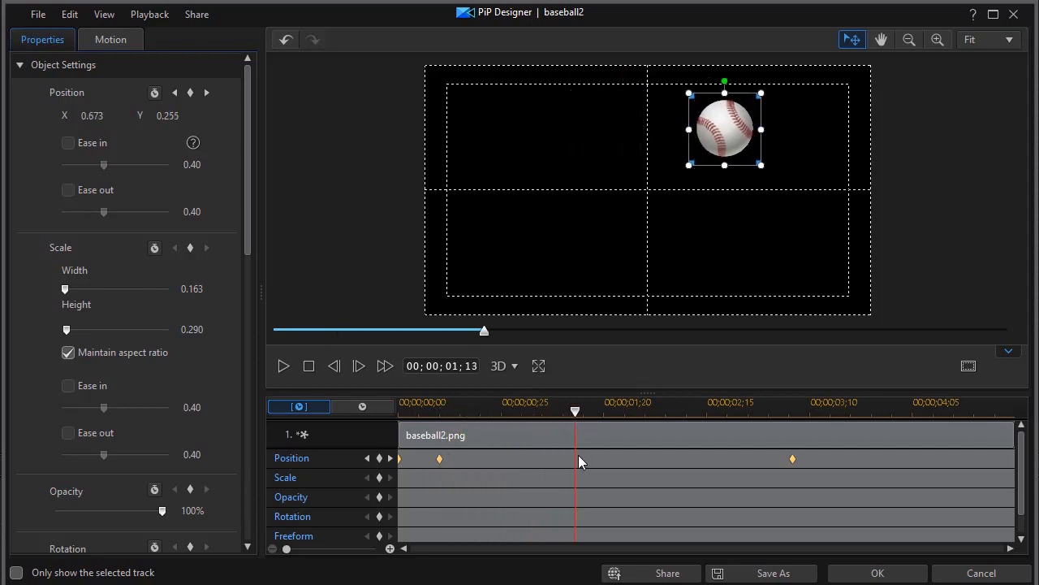
Duplicate the previous Position keyframe to hold near top centre, lower the exit point off the right, and pull arrival to 00:05
right_click(579, 461)
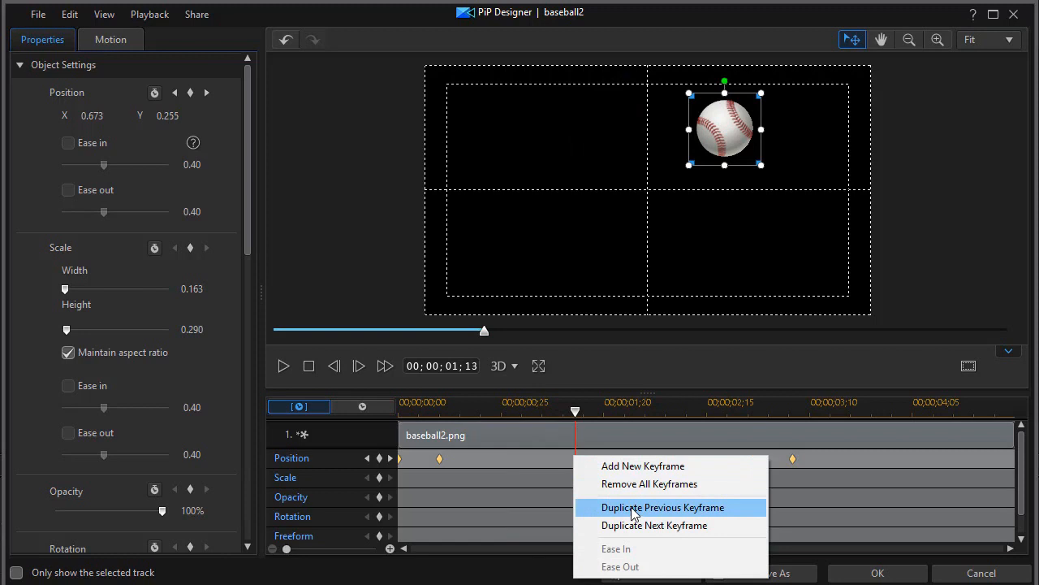
left_click(662, 506)
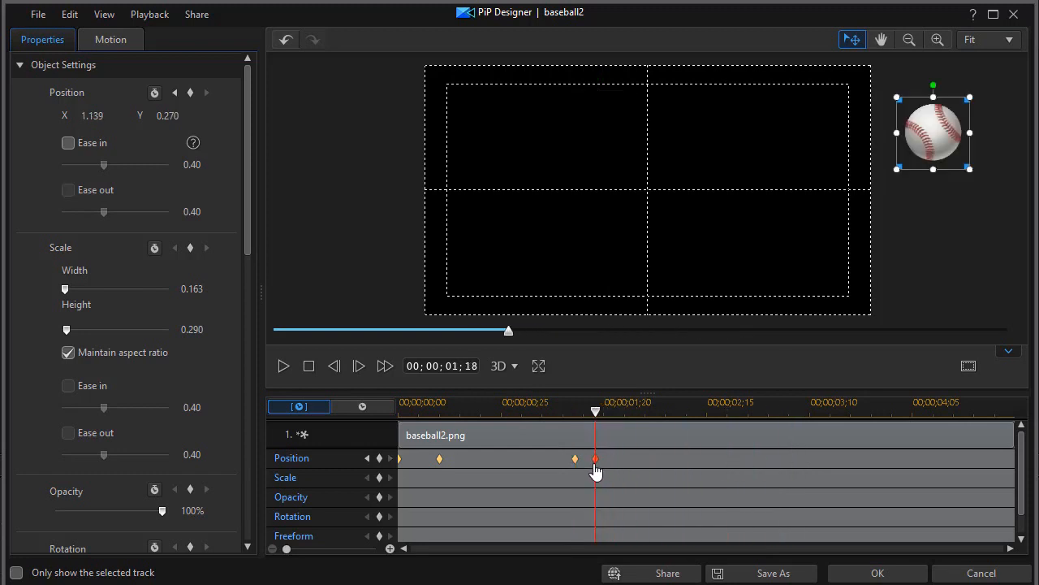
left_click_drag(934, 130, 935, 284)
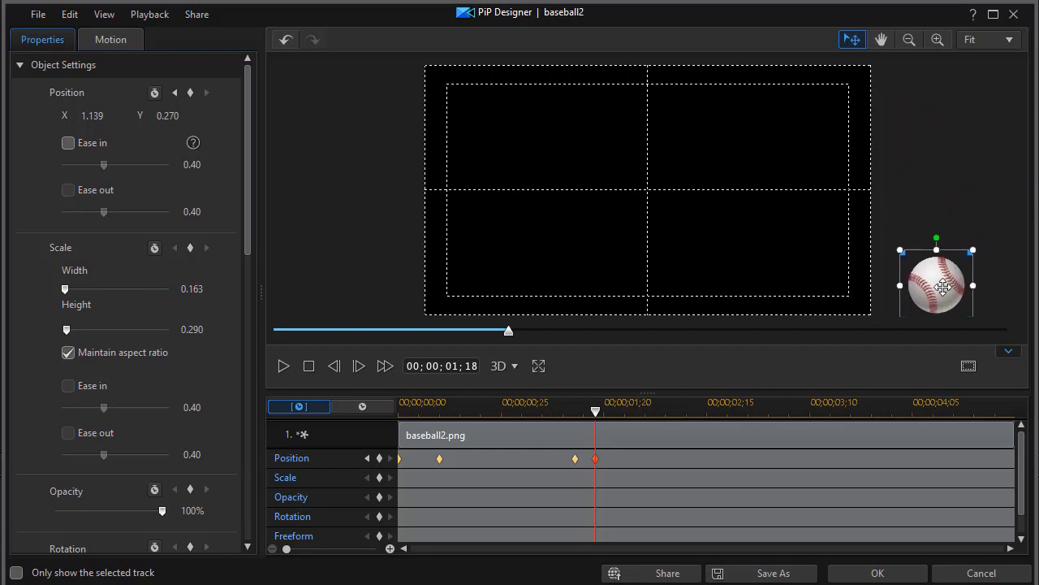
left_click_drag(935, 284, 948, 260)
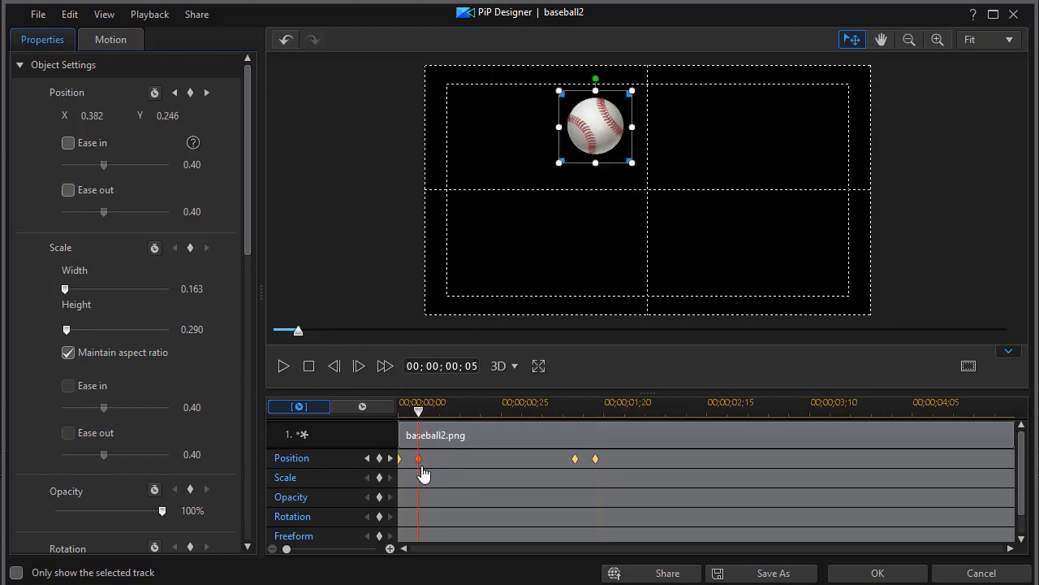
mouse_move(583, 128)
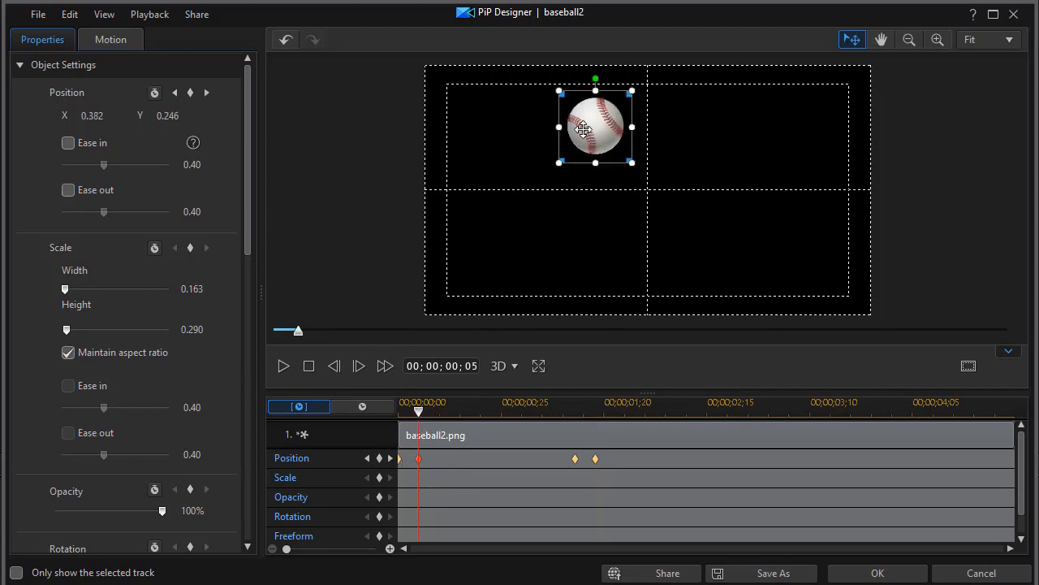
mouse_move(640, 123)
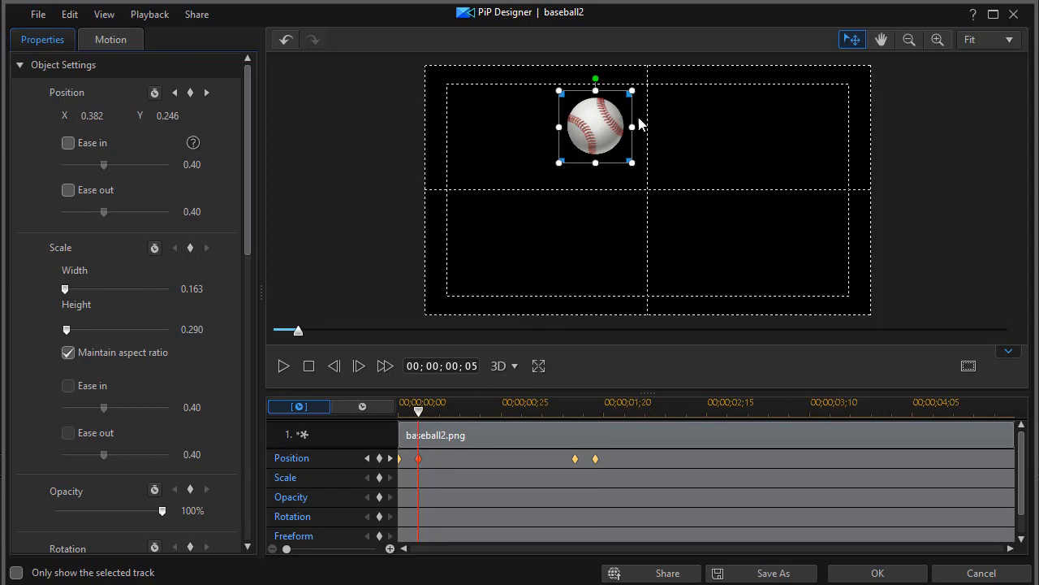
mouse_move(294, 365)
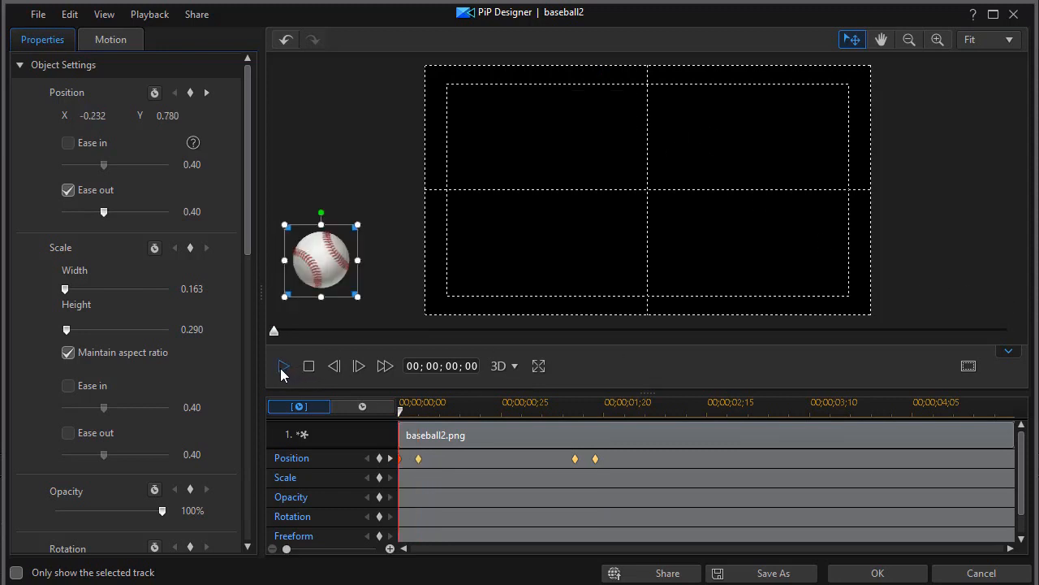
left_click(283, 366)
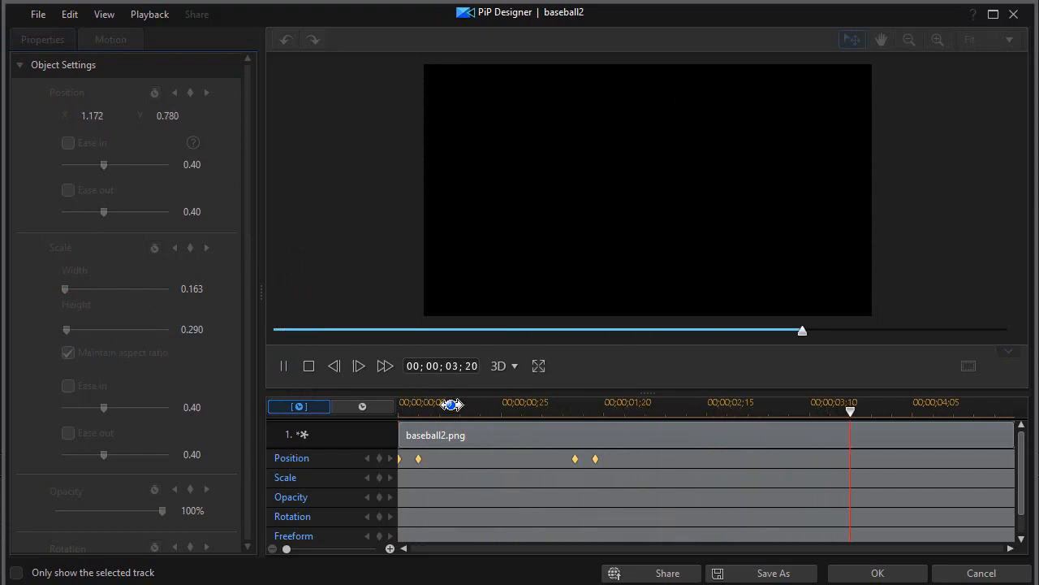
left_click(309, 365)
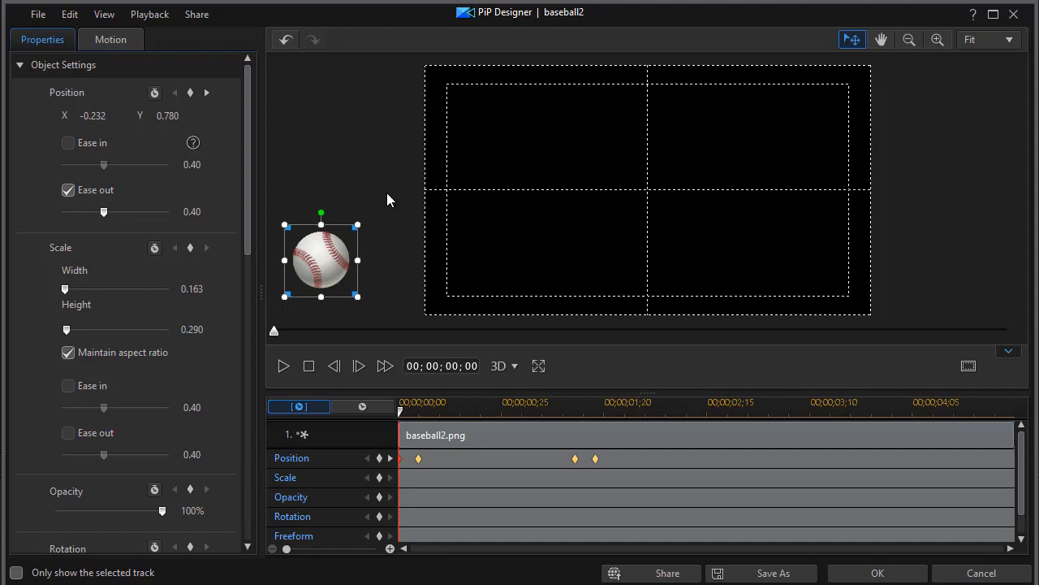
mouse_move(357, 164)
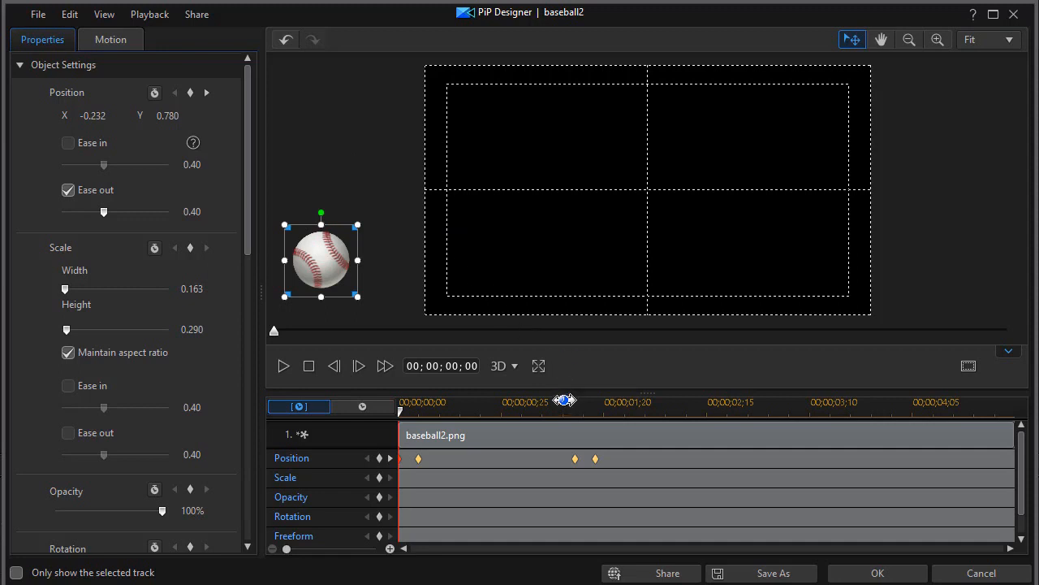
mouse_move(609, 463)
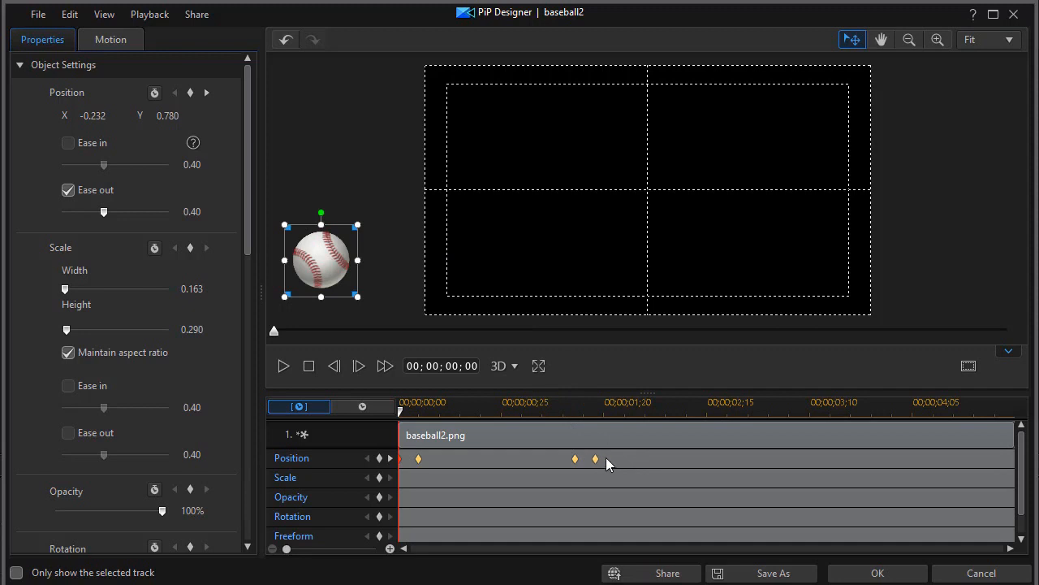